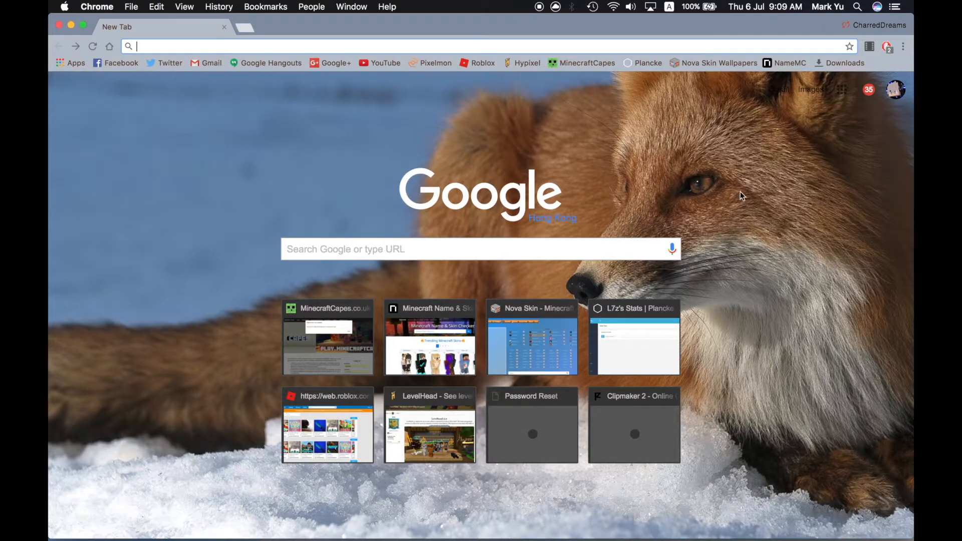
{"action": "mouse_move", "coordinate": [706, 180]}
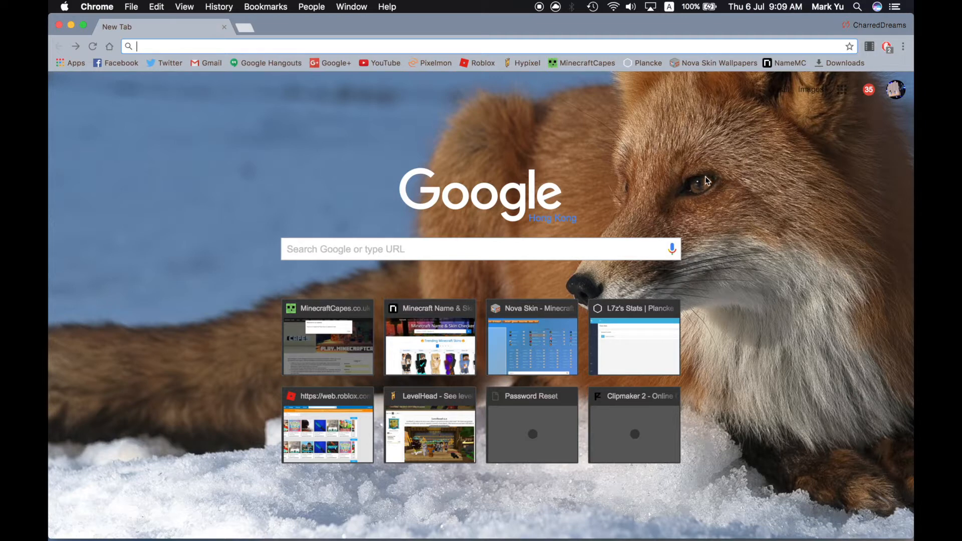
{"action": "mouse_move", "coordinate": [482, 200]}
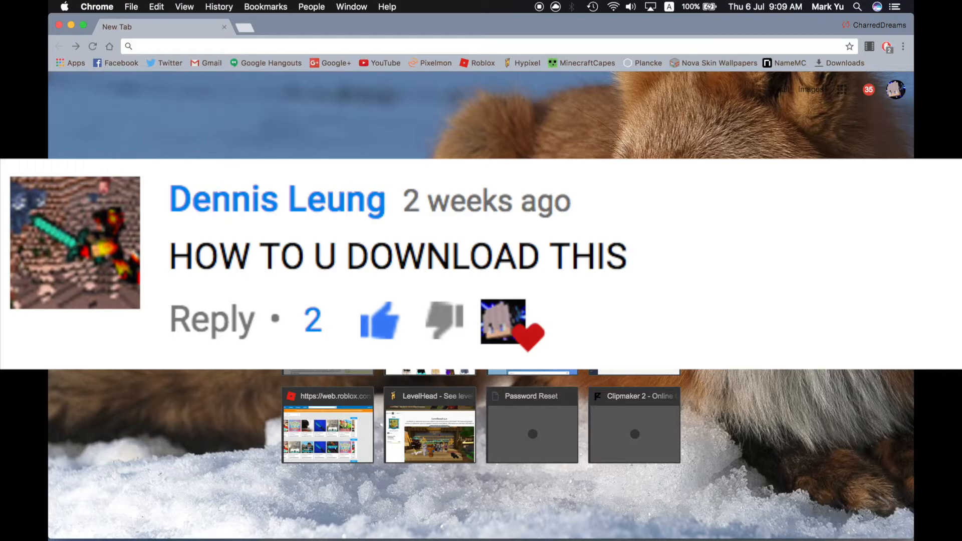
Step: Search '1.8.9 forge' and open the Minecraft Forge 1.8.9 downloads result
{"action": "type", "text": "1.8.9 forge"}
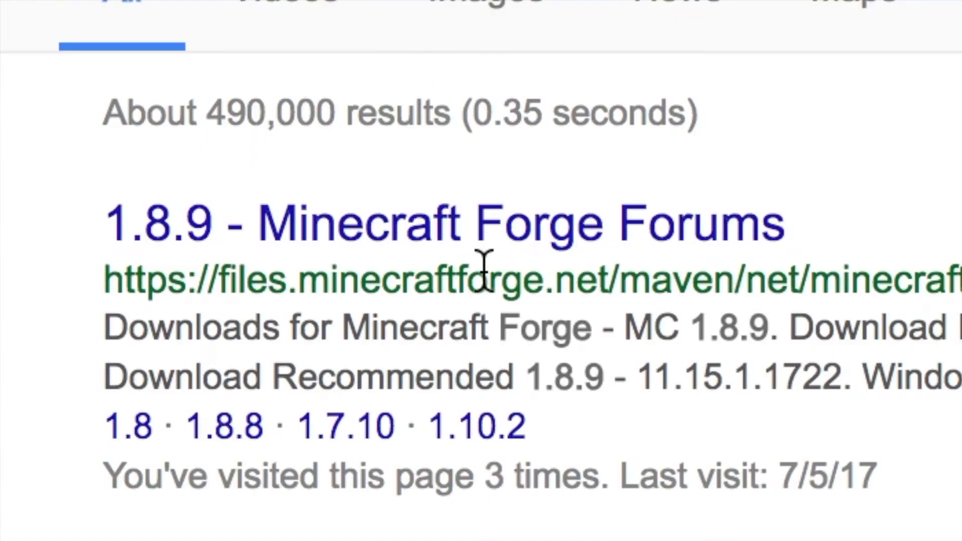
{"action": "left_click", "coordinate": [442, 220]}
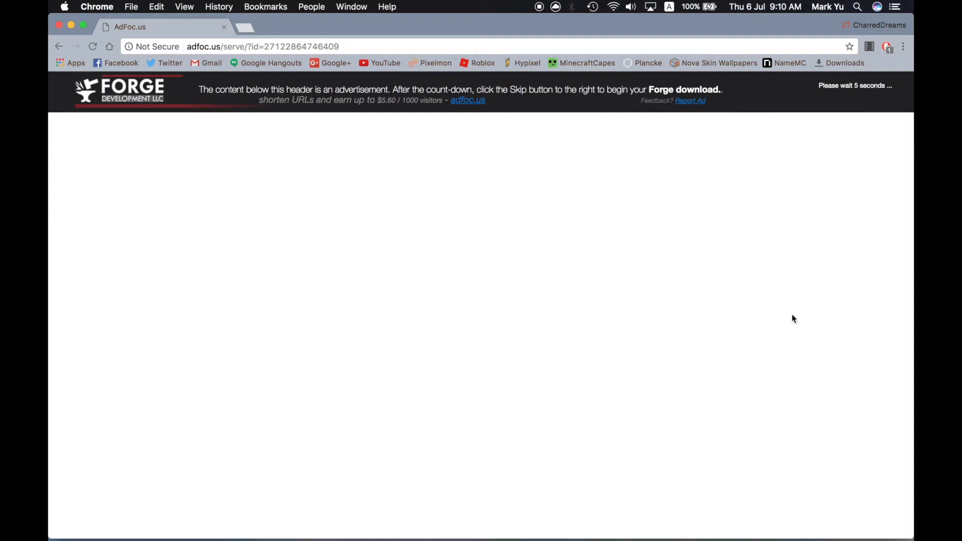
{"action": "mouse_move", "coordinate": [473, 227]}
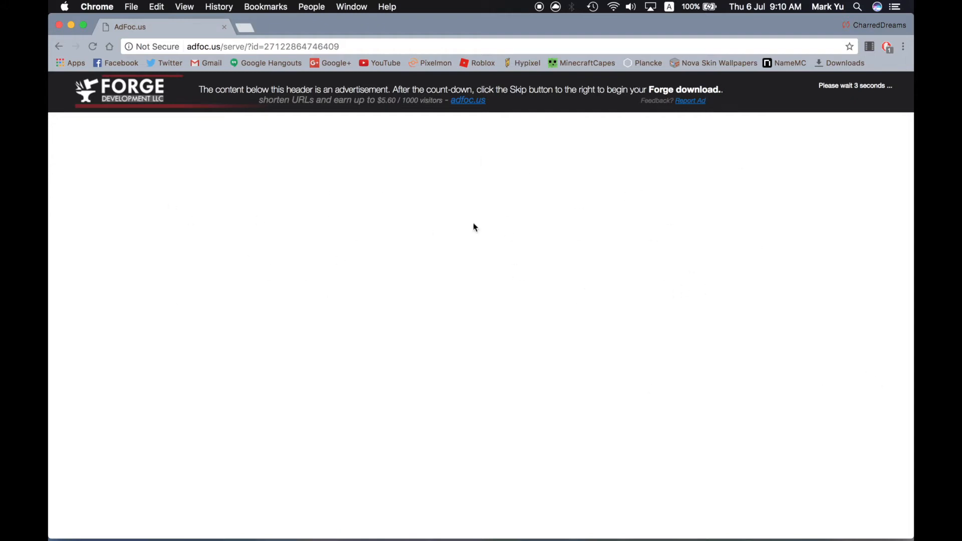
{"action": "mouse_move", "coordinate": [884, 52]}
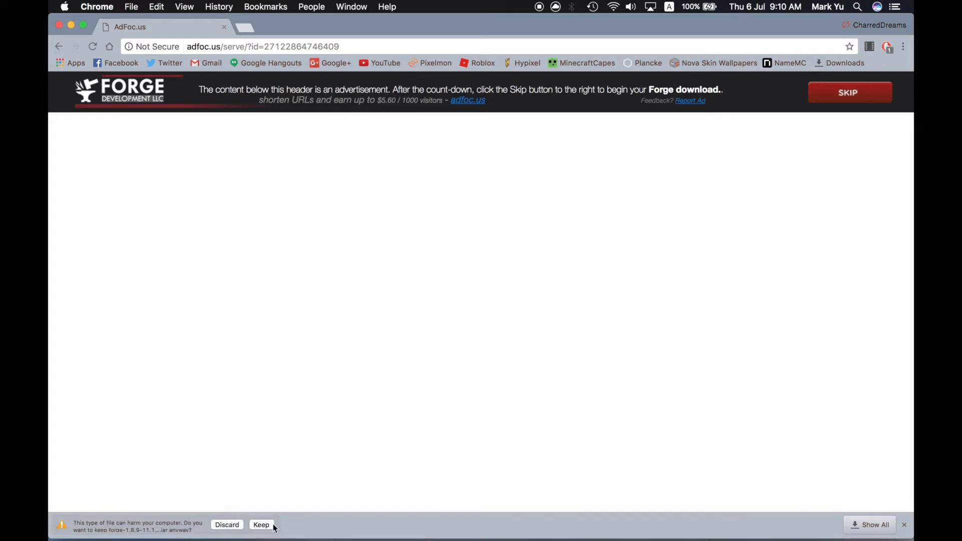
Step: Keep the downloaded Forge 1.8.9 installer jar despite the harmful-file warning
{"action": "left_click", "coordinate": [260, 525]}
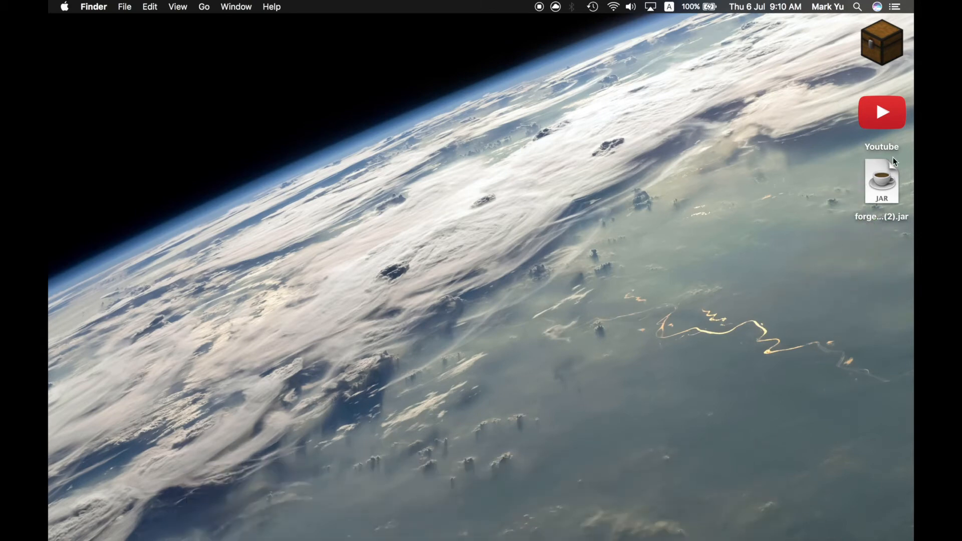
Step: Run the Forge 1.8.9-11.15.1.2318 installer from the desktop and dismiss the Complete message
{"action": "double_click", "coordinate": [881, 182]}
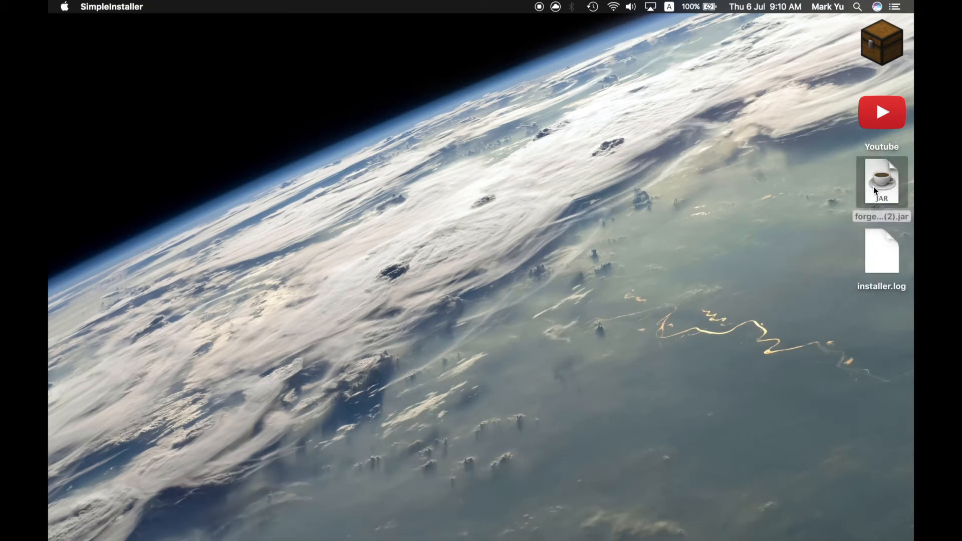
{"action": "mouse_move", "coordinate": [643, 352]}
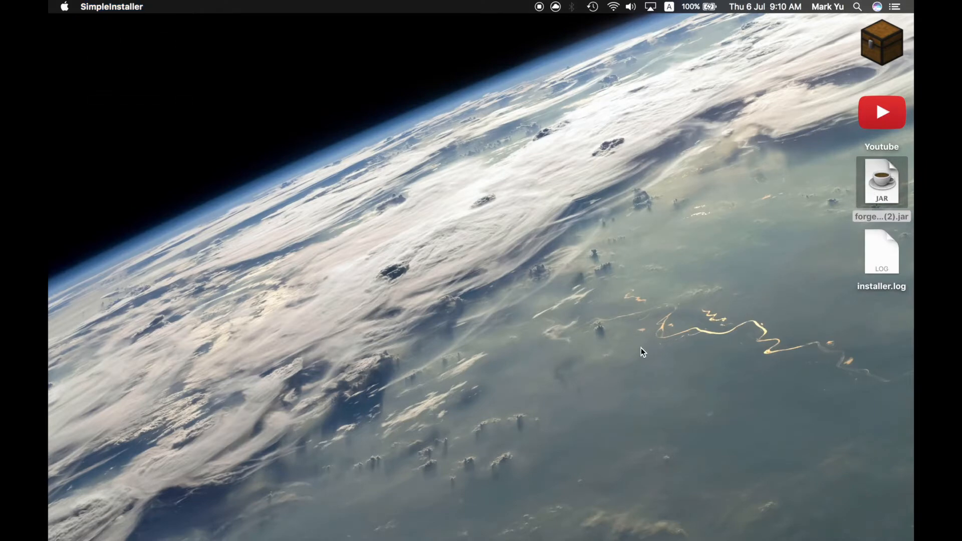
{"action": "mouse_move", "coordinate": [601, 362]}
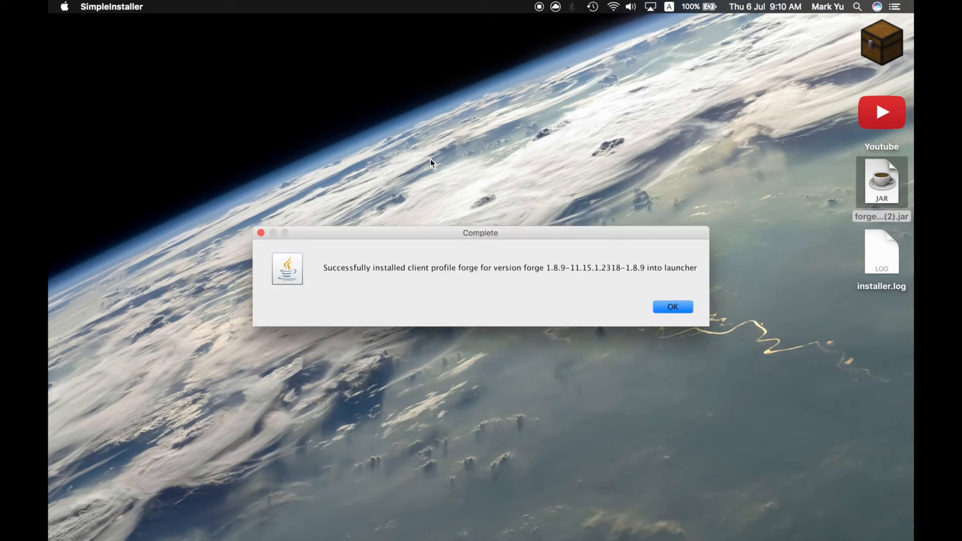
{"action": "mouse_move", "coordinate": [411, 291]}
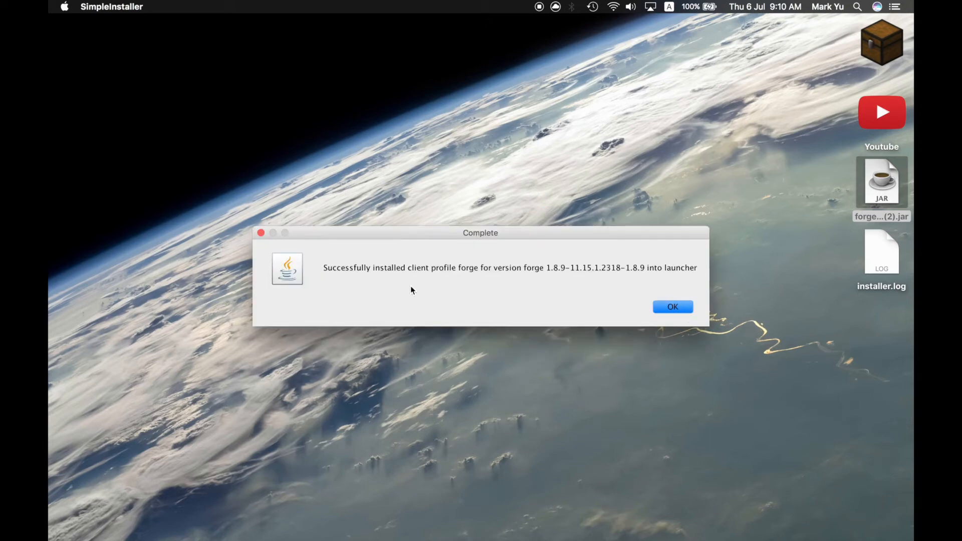
{"action": "mouse_move", "coordinate": [376, 291]}
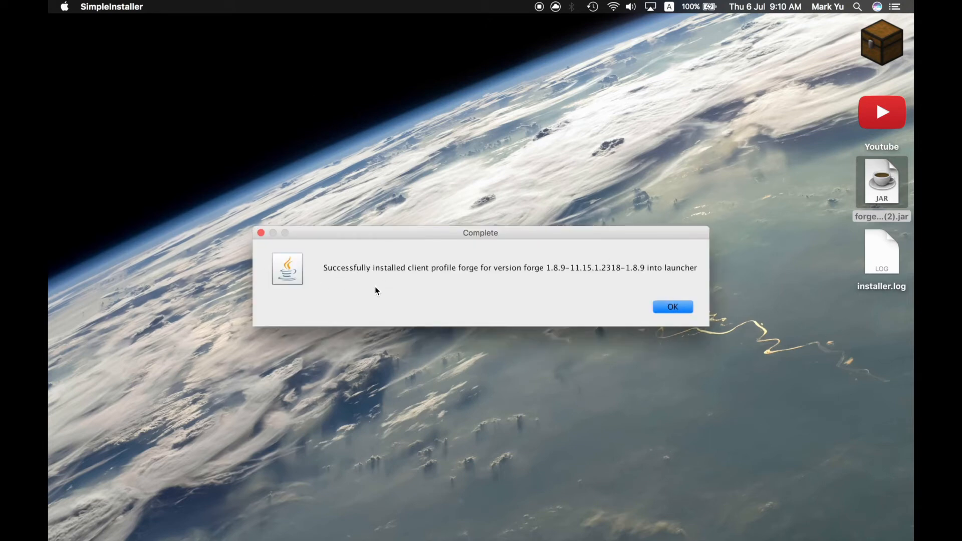
{"action": "mouse_move", "coordinate": [507, 295]}
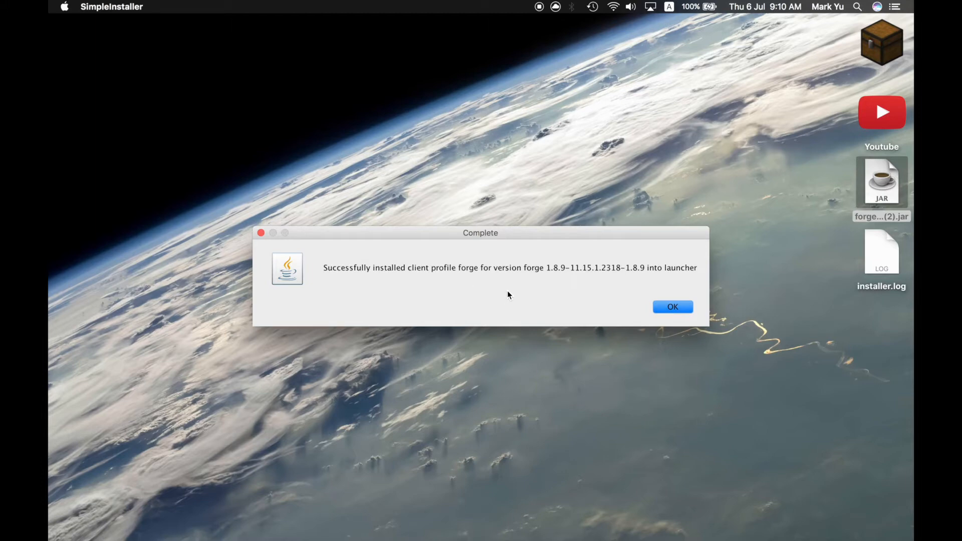
{"action": "mouse_move", "coordinate": [589, 279]}
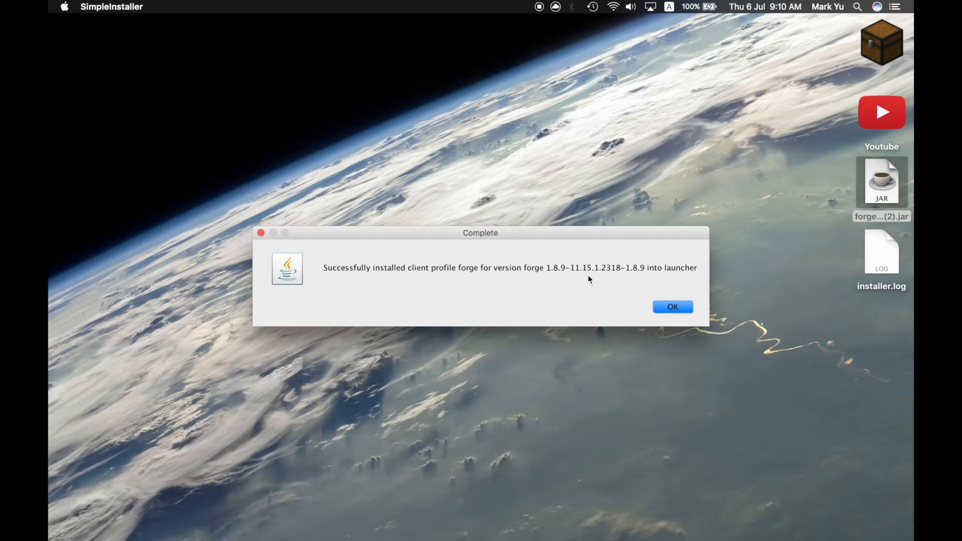
{"action": "left_click", "coordinate": [673, 307]}
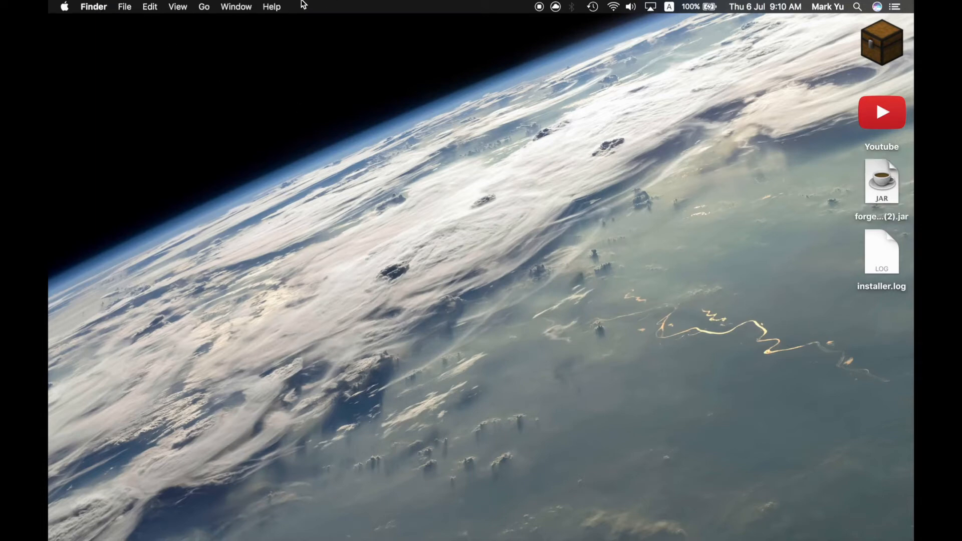
Step: Reach the user Library folder via Help search and enter Application Support
{"action": "left_click", "coordinate": [271, 7]}
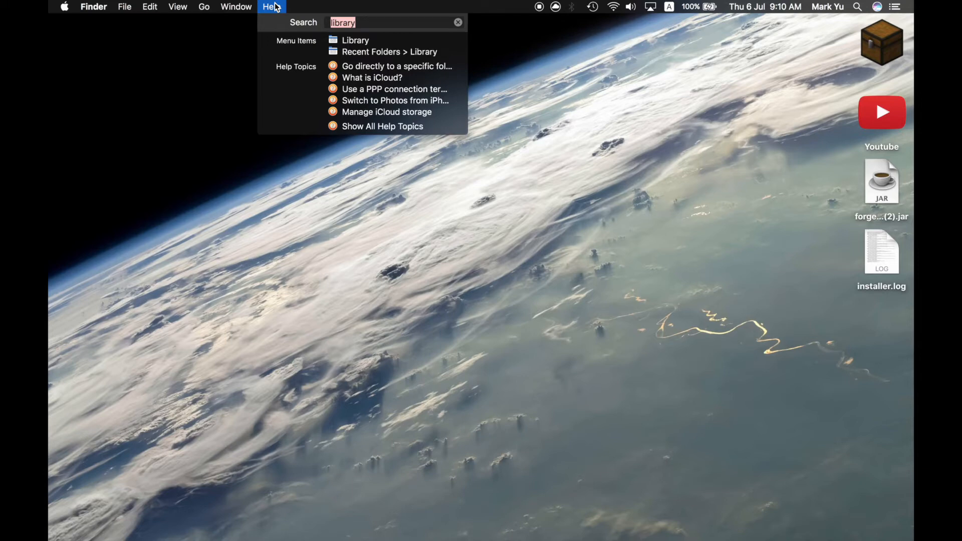
{"action": "left_click", "coordinate": [204, 7]}
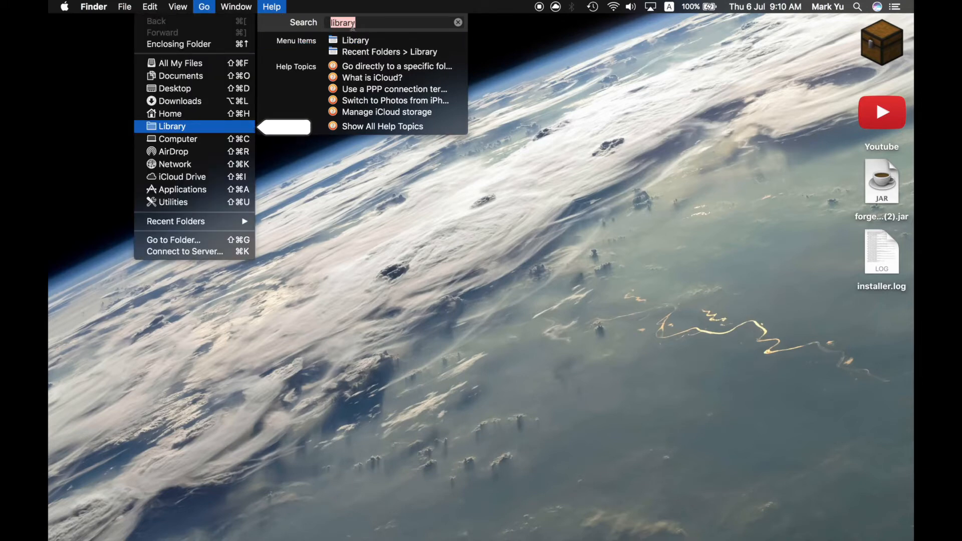
{"action": "key", "text": "backspace"}
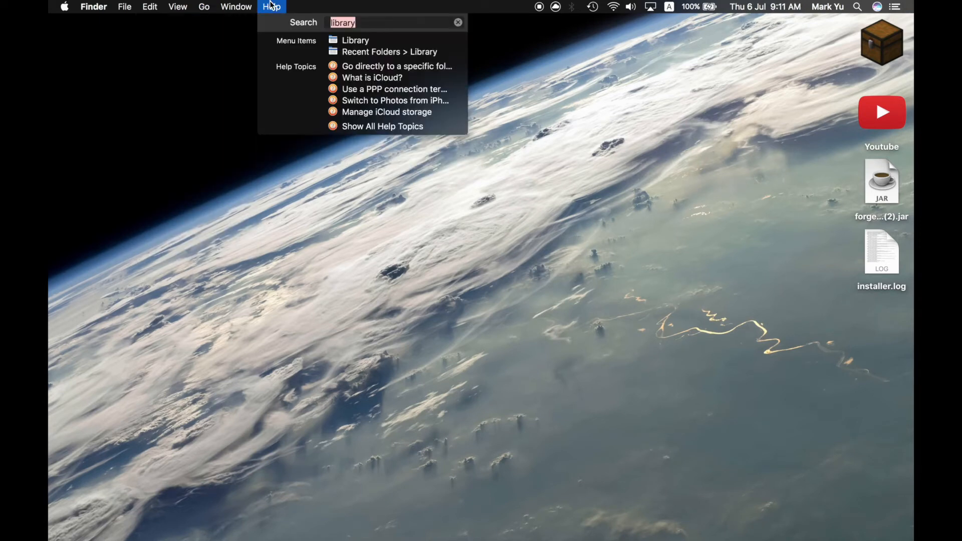
{"action": "left_click", "coordinate": [355, 40]}
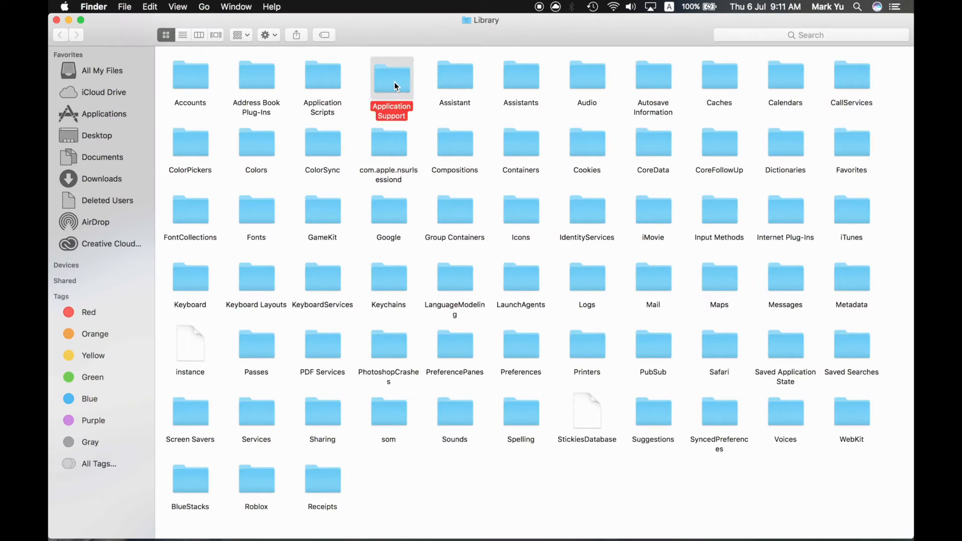
{"action": "double_click", "coordinate": [391, 78]}
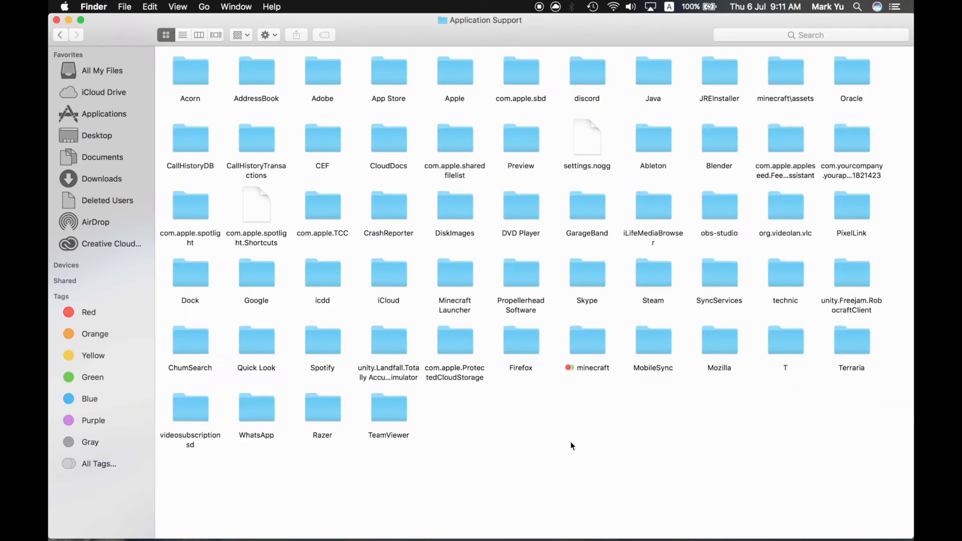
Step: Enter the minecraft folder and then its versions folder
{"action": "left_click", "coordinate": [587, 340]}
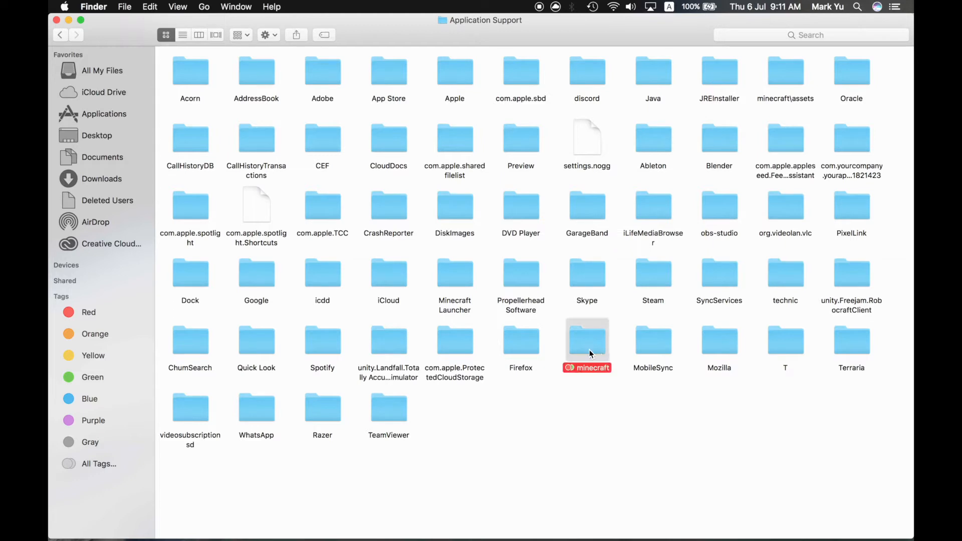
{"action": "mouse_move", "coordinate": [583, 352]}
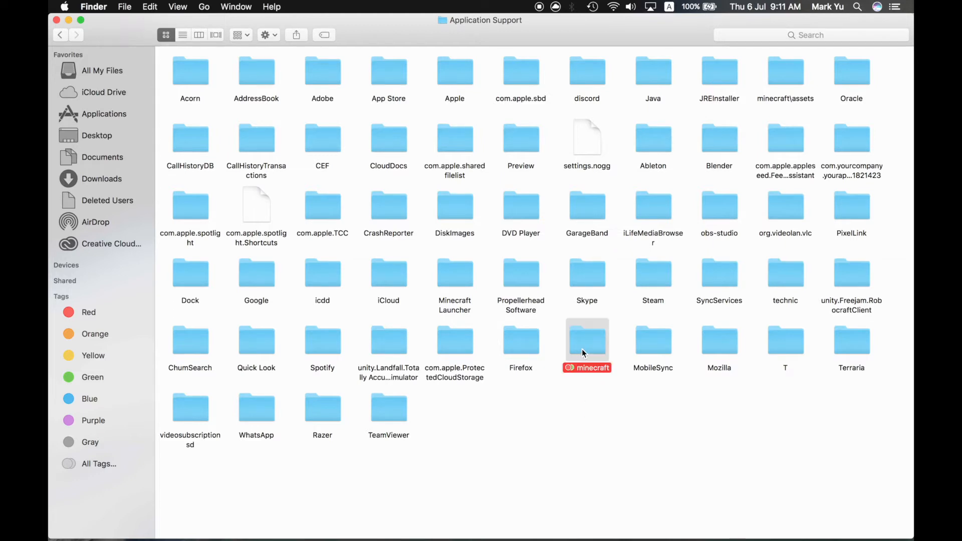
{"action": "double_click", "coordinate": [586, 341]}
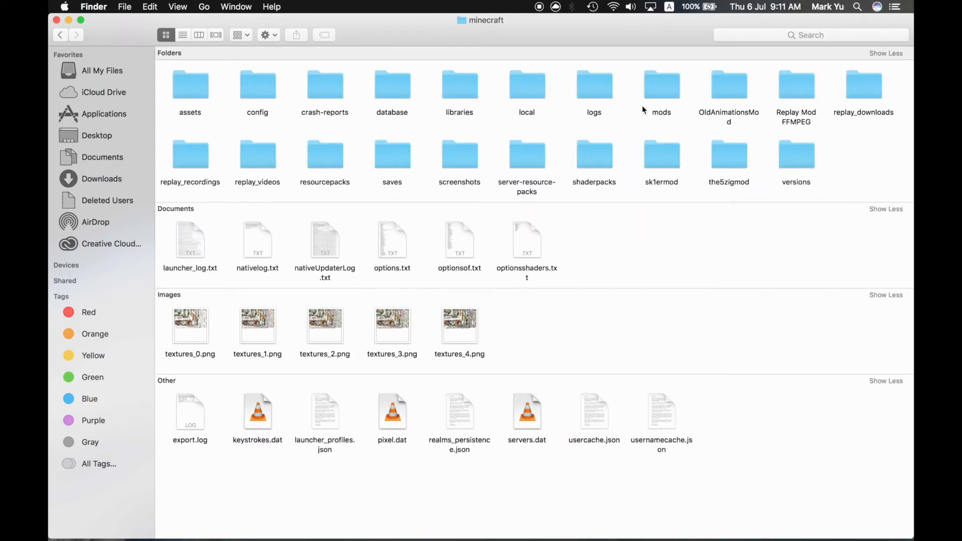
{"action": "mouse_move", "coordinate": [199, 423]}
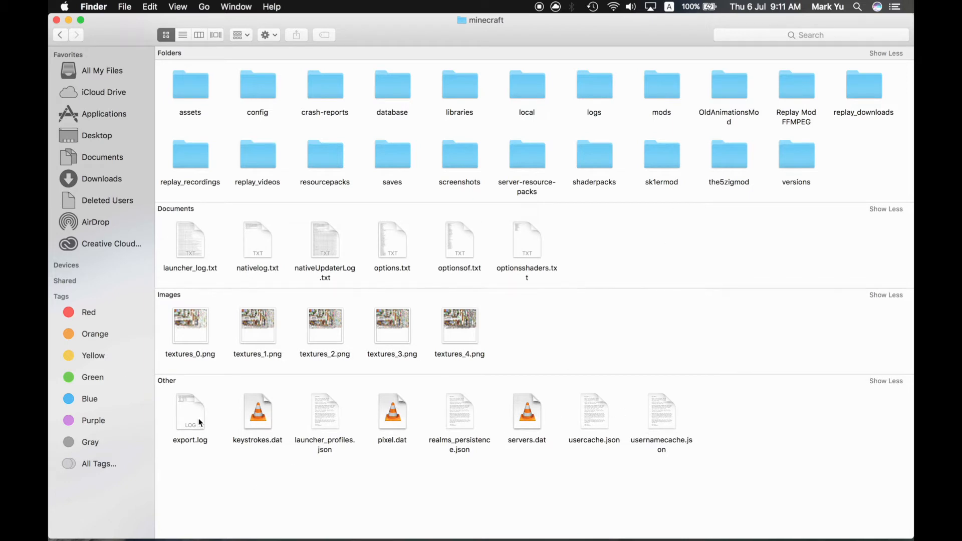
{"action": "mouse_move", "coordinate": [755, 120]}
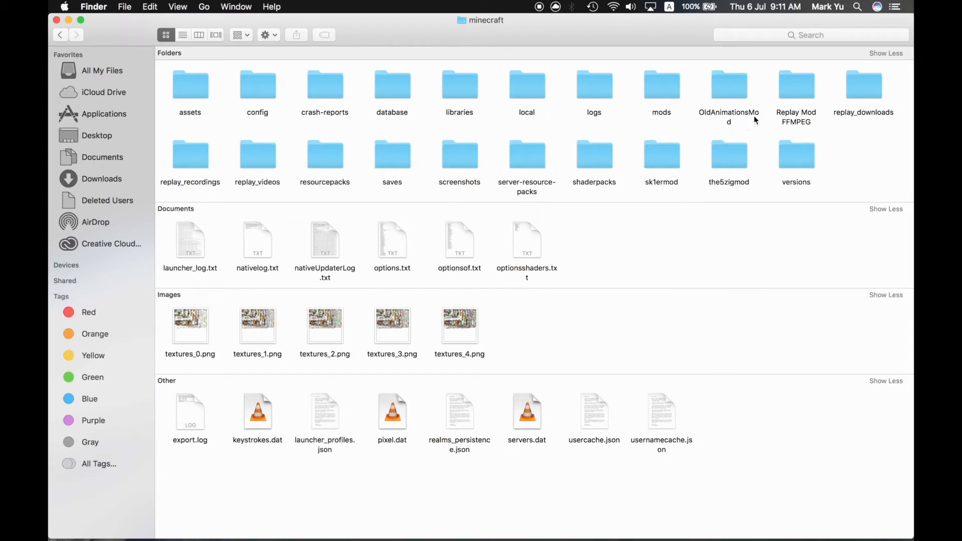
{"action": "mouse_move", "coordinate": [796, 163]}
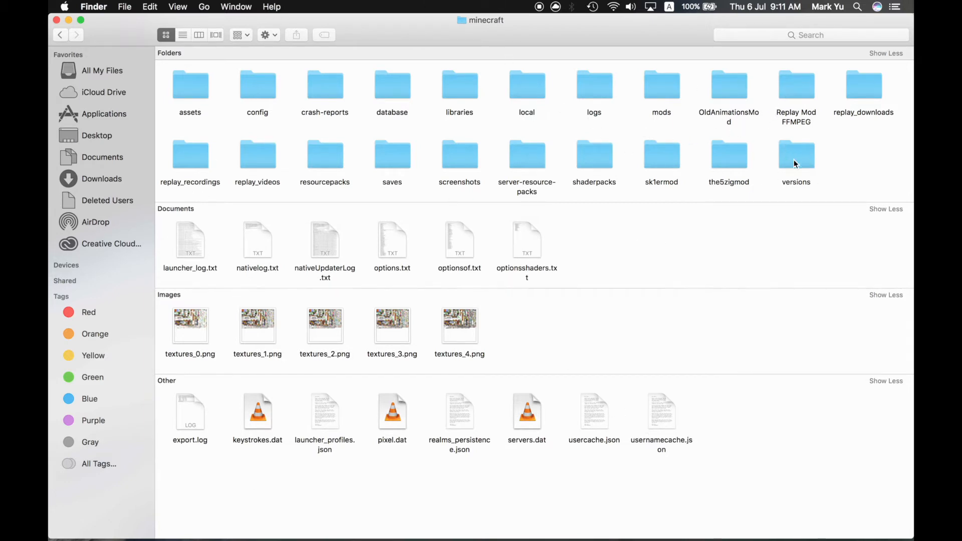
{"action": "left_click", "coordinate": [796, 154]}
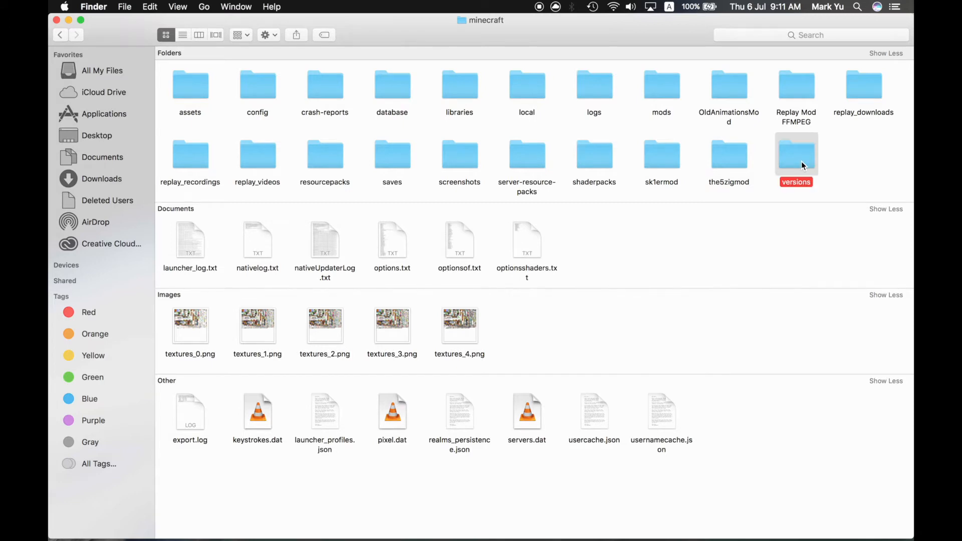
{"action": "double_click", "coordinate": [796, 154]}
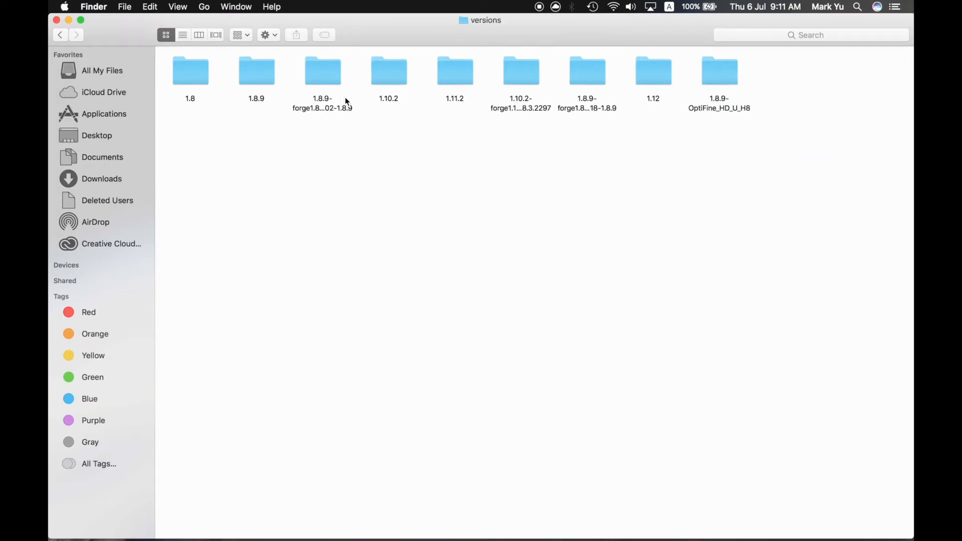
Step: Select the extra 1.8.9 Forge version folder and move it to the Trash
{"action": "left_click", "coordinate": [586, 70]}
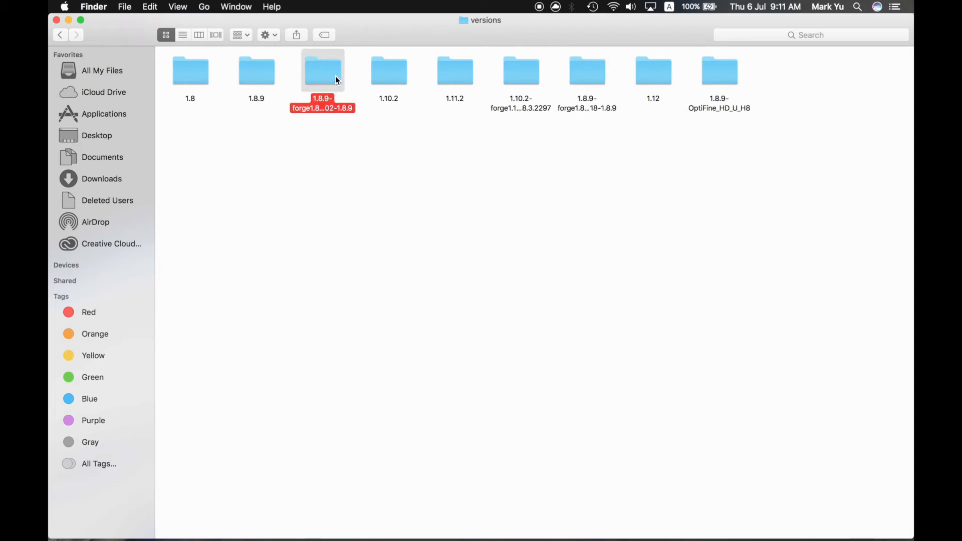
{"action": "mouse_move", "coordinate": [587, 69]}
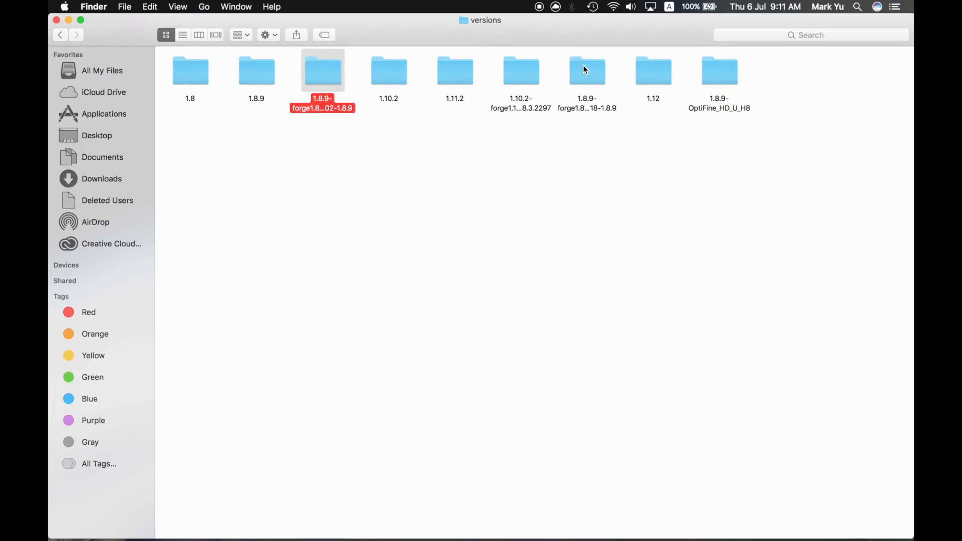
{"action": "mouse_move", "coordinate": [326, 73]}
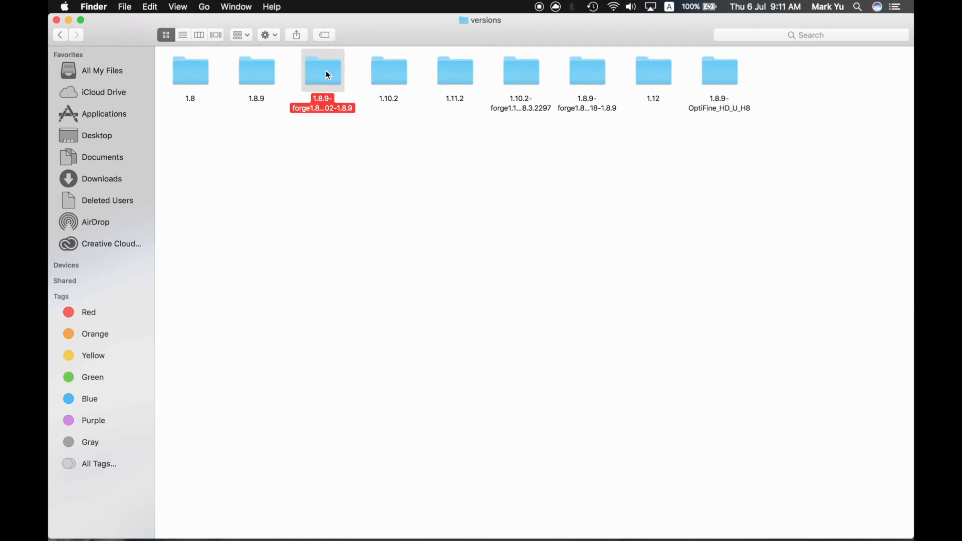
{"action": "left_click", "coordinate": [318, 185]}
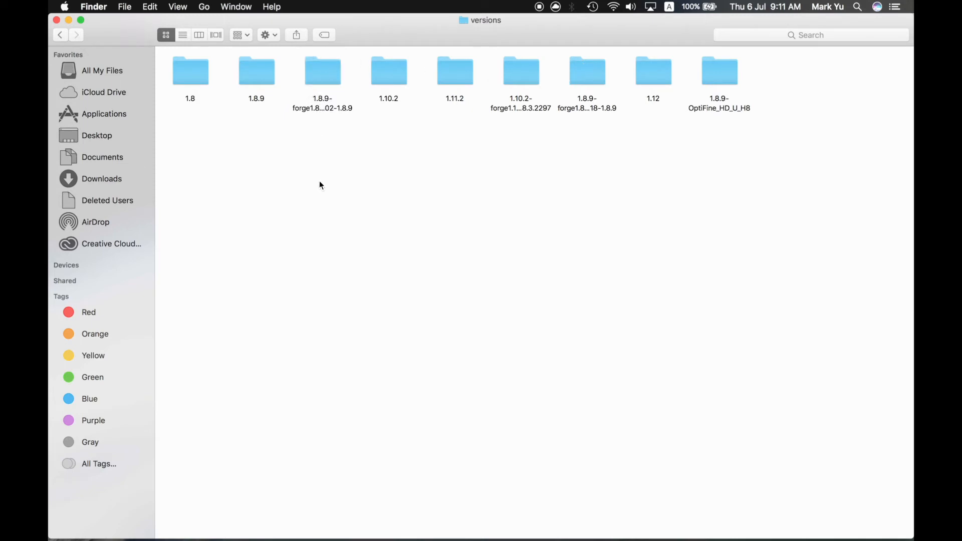
{"action": "left_click", "coordinate": [321, 71]}
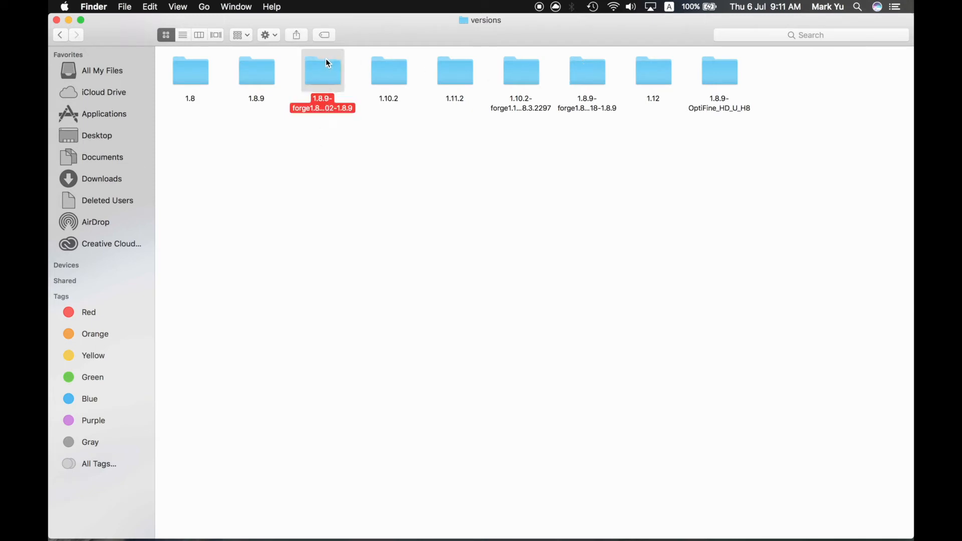
{"action": "left_click", "coordinate": [586, 70]}
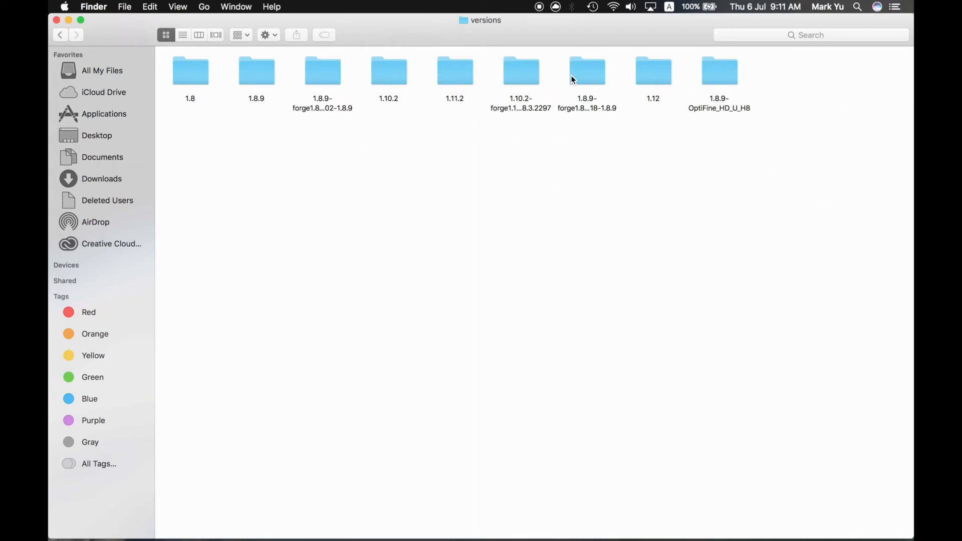
{"action": "left_click", "coordinate": [586, 71]}
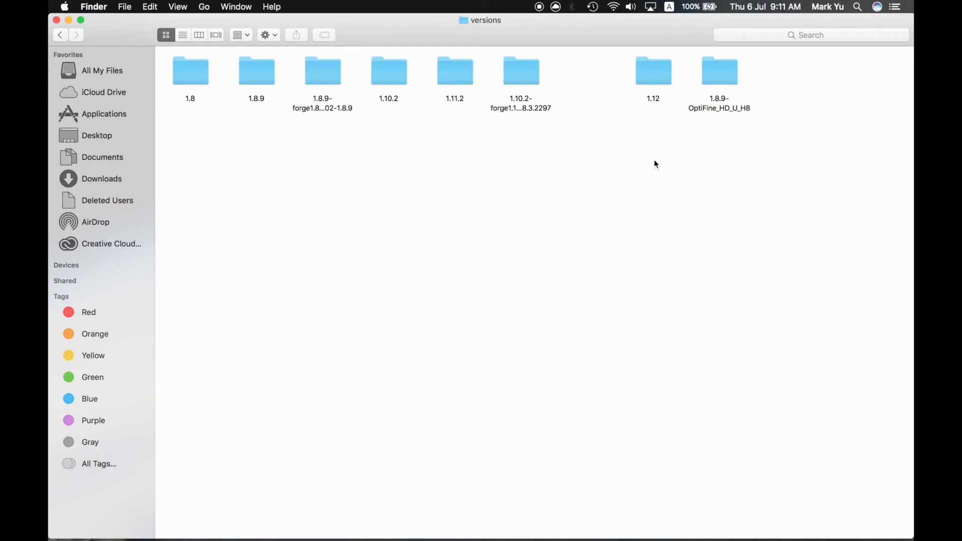
{"action": "mouse_move", "coordinate": [311, 86]}
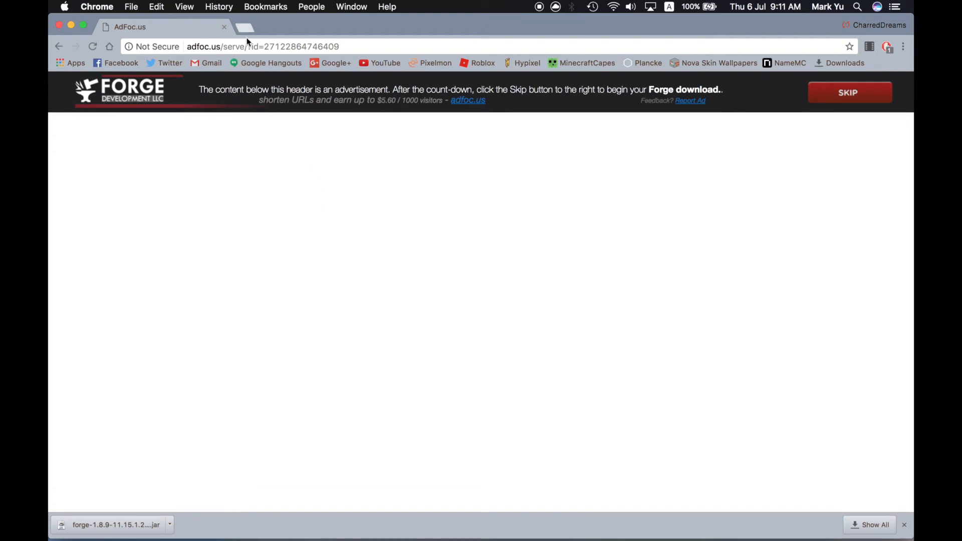
Step: Search '1.8.9 forge' in a new tab and open the Replay Mod download page
{"action": "left_click", "coordinate": [242, 26]}
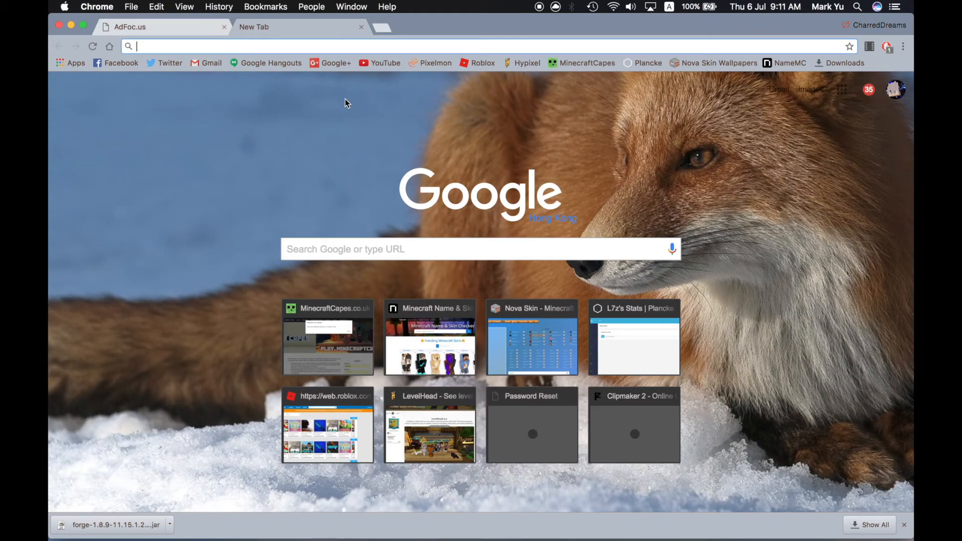
{"action": "type", "text": "1.8.9 forge"}
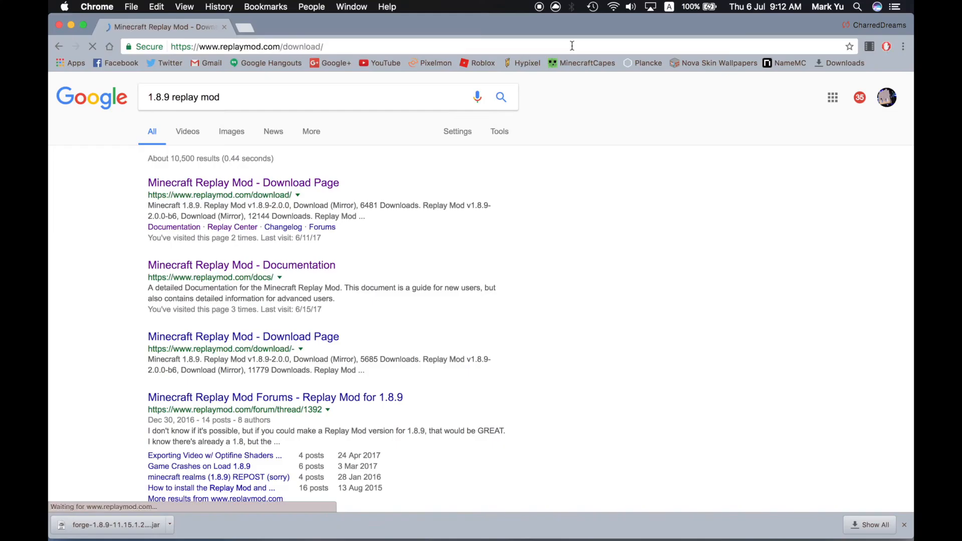
{"action": "left_click", "coordinate": [242, 182]}
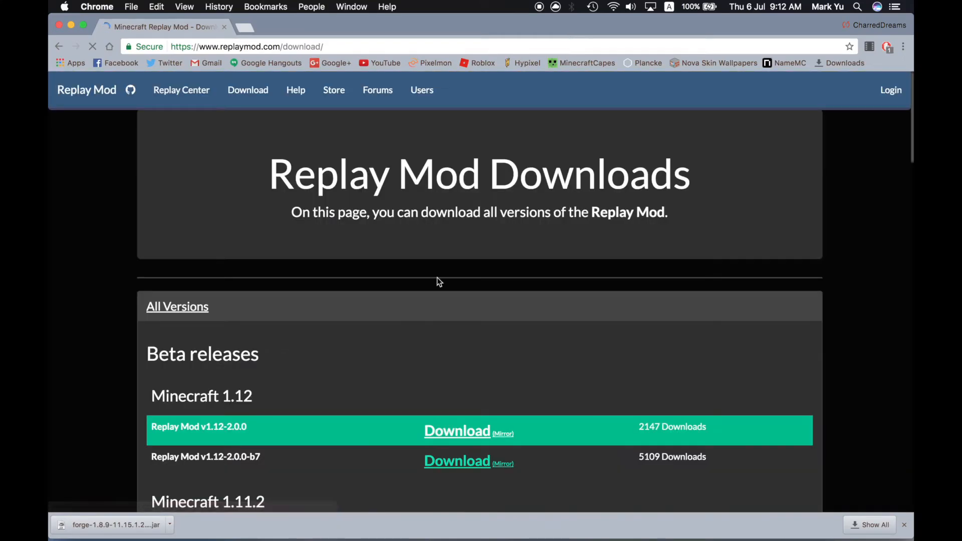
Step: Scroll the replaymod.com page to the Minecraft 1.8.9 releases section
{"action": "scroll", "scroll_direction": "down", "scroll_amount": 3}
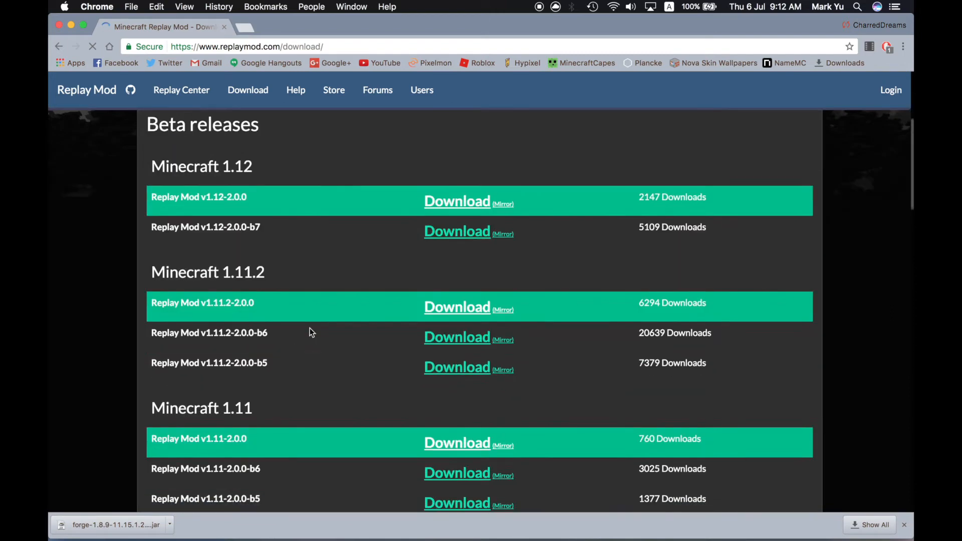
{"action": "scroll", "scroll_direction": "down", "scroll_amount": 3}
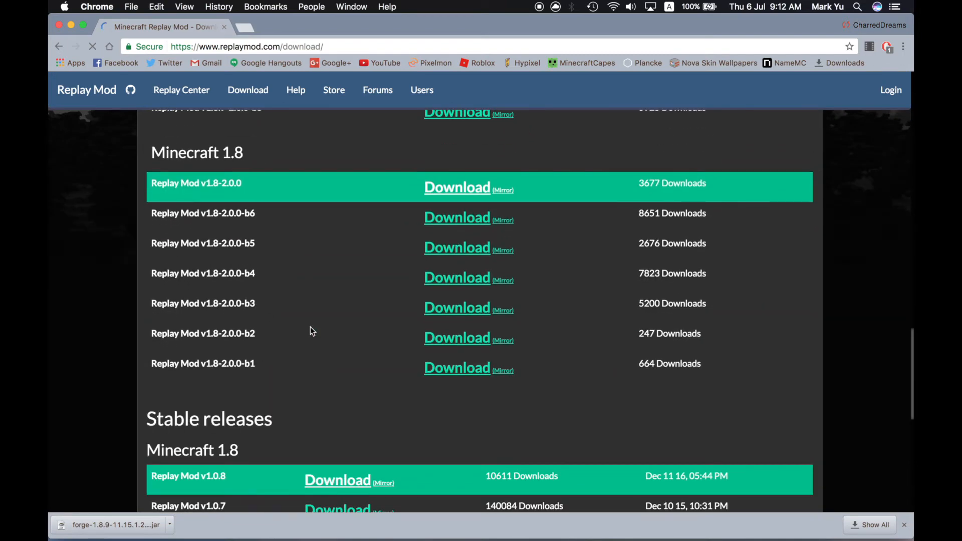
{"action": "scroll", "scroll_direction": "up", "scroll_amount": 3}
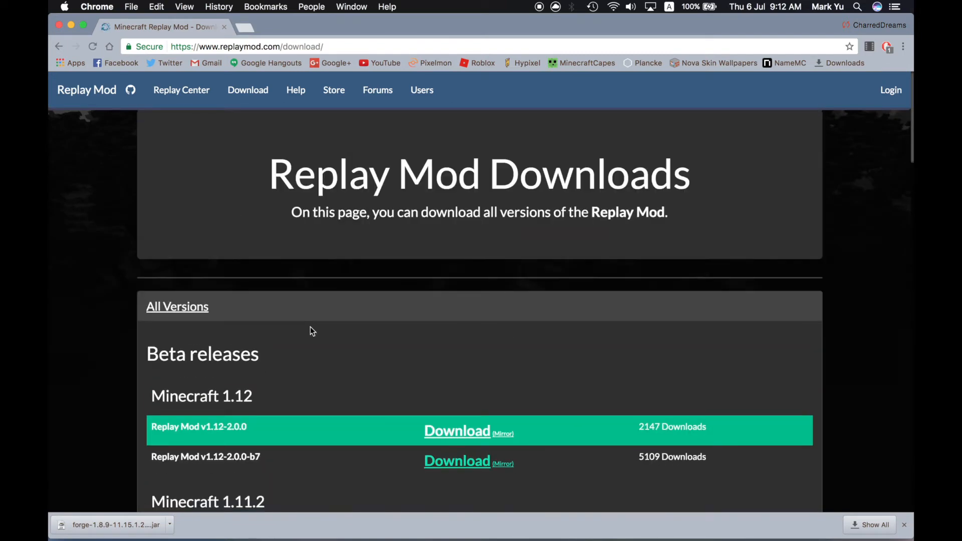
{"action": "scroll", "scroll_direction": "down", "scroll_amount": 3}
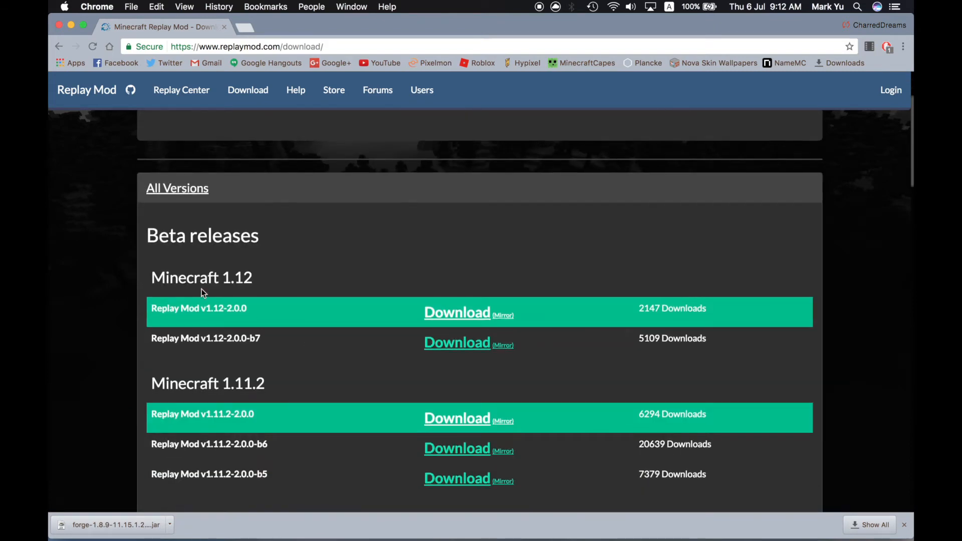
{"action": "scroll", "scroll_direction": "down", "scroll_amount": 3}
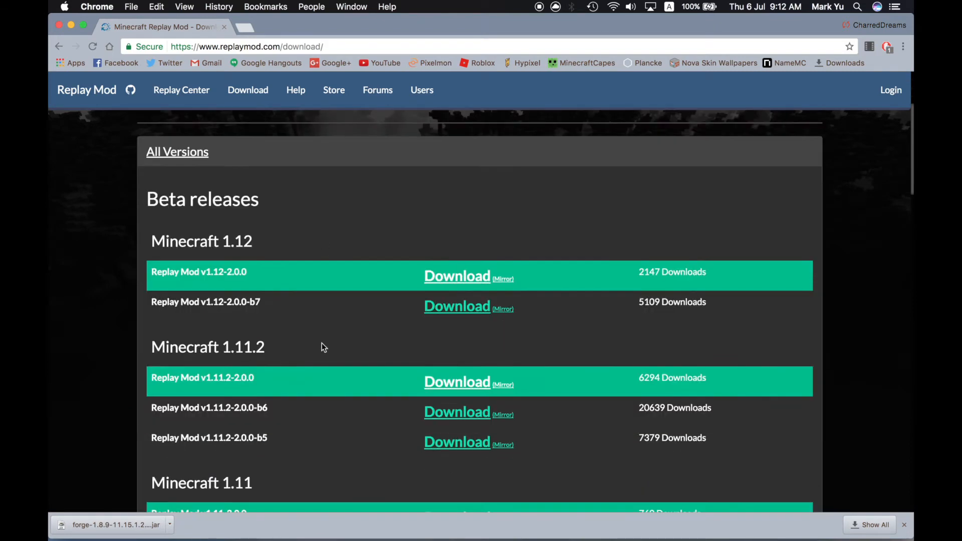
{"action": "scroll", "scroll_direction": "down", "scroll_amount": 3}
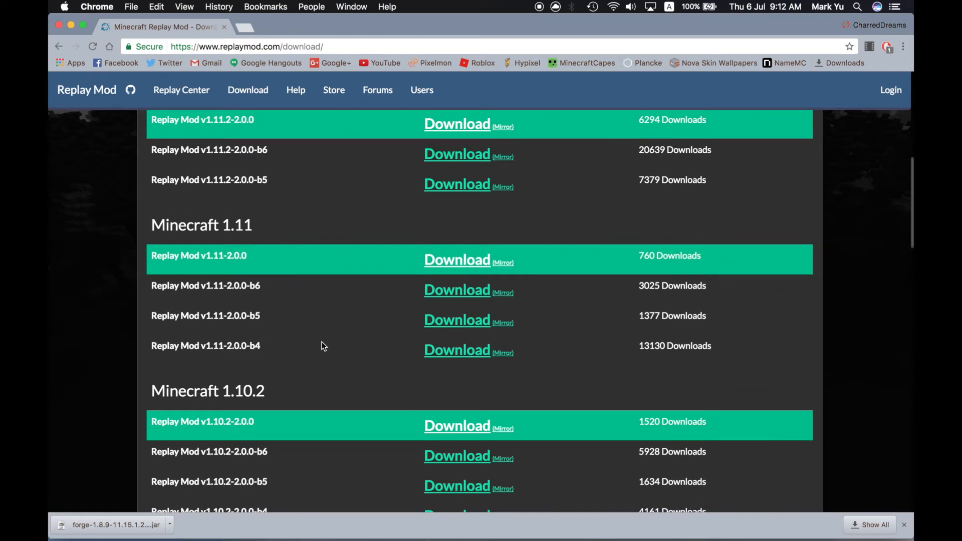
{"action": "scroll", "scroll_direction": "down", "scroll_amount": 3}
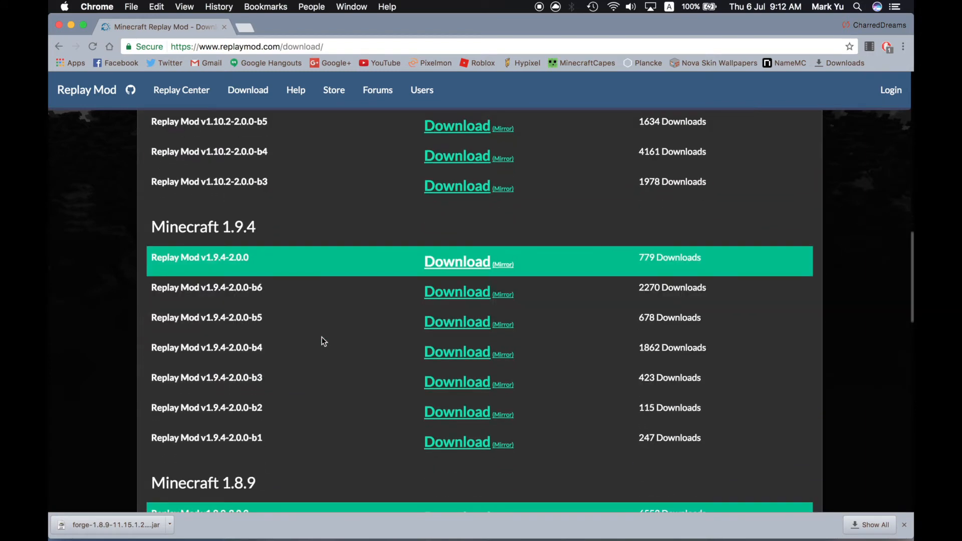
{"action": "scroll", "scroll_direction": "down", "scroll_amount": 3}
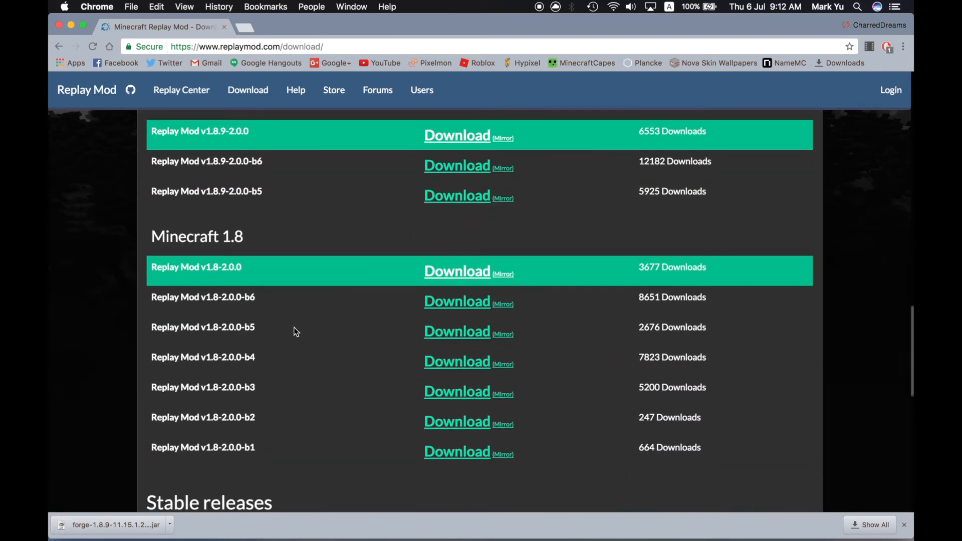
{"action": "scroll", "scroll_direction": "up", "scroll_amount": 3}
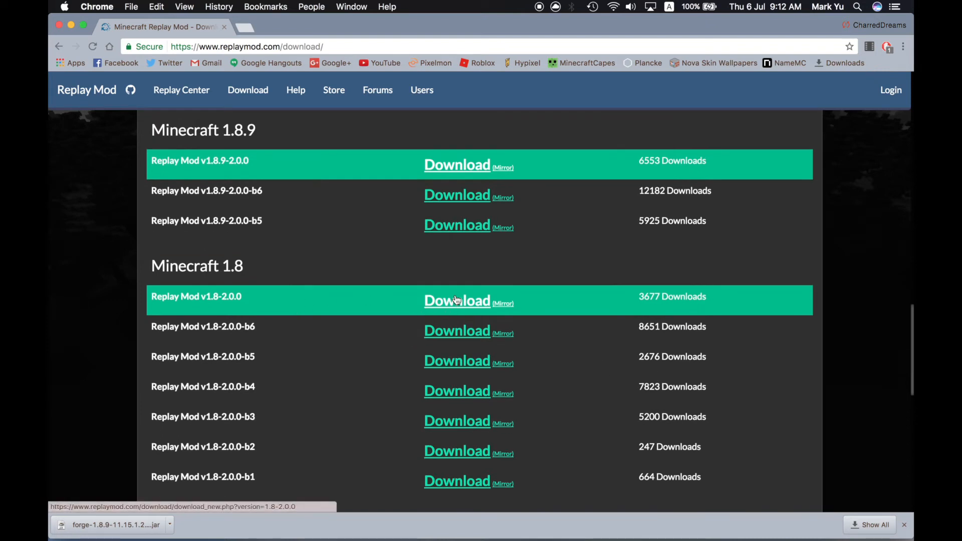
{"action": "mouse_move", "coordinate": [472, 310]}
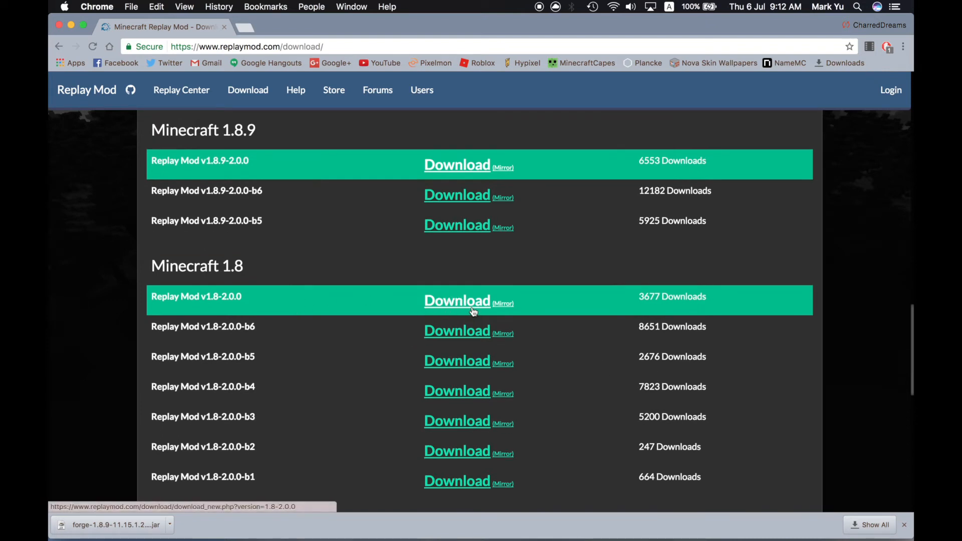
{"action": "scroll", "scroll_direction": "up", "scroll_amount": 3}
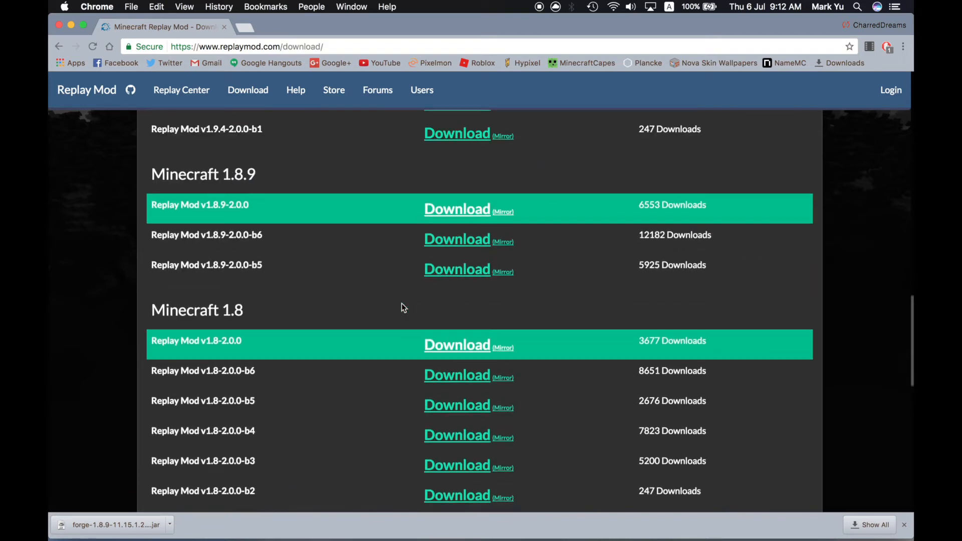
{"action": "scroll", "scroll_direction": "up", "scroll_amount": 3}
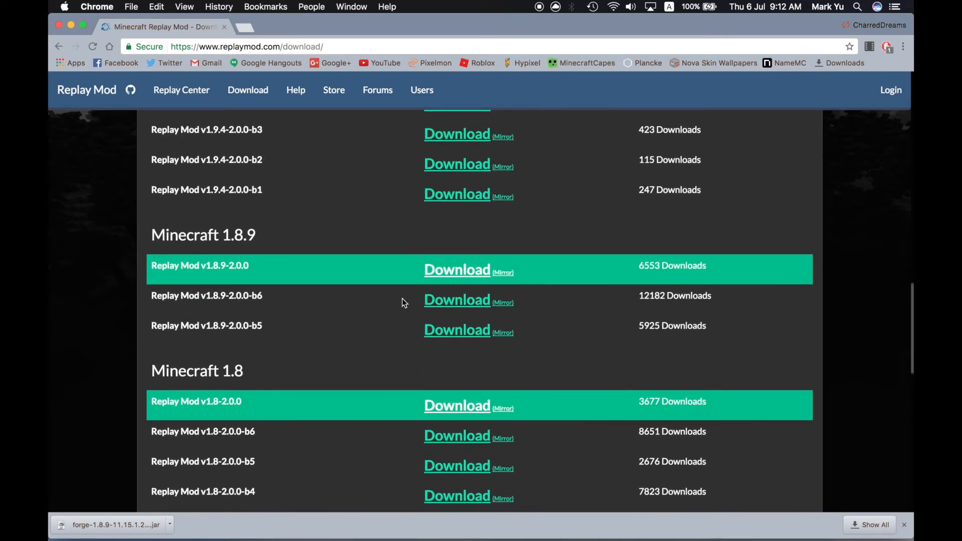
{"action": "mouse_move", "coordinate": [578, 345]}
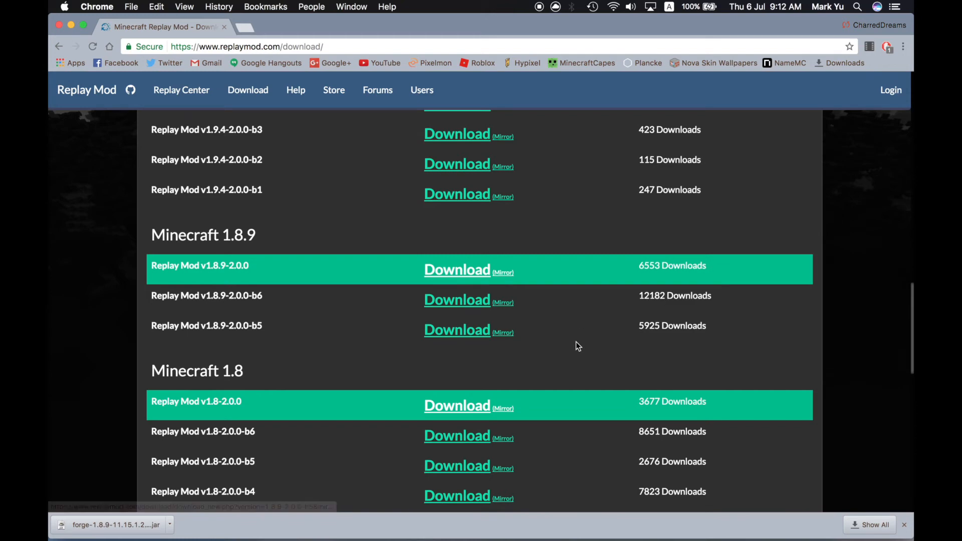
{"action": "mouse_move", "coordinate": [265, 446]}
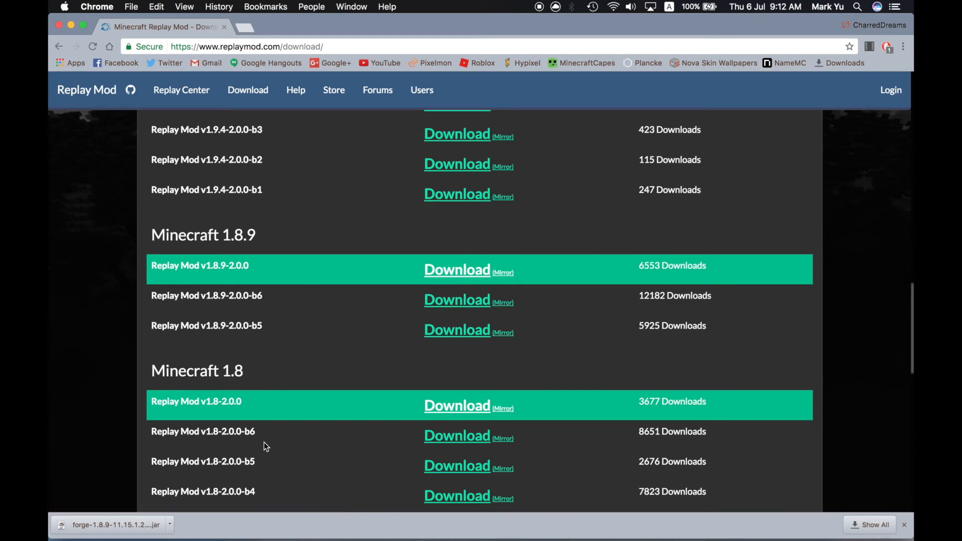
{"action": "mouse_move", "coordinate": [457, 330]}
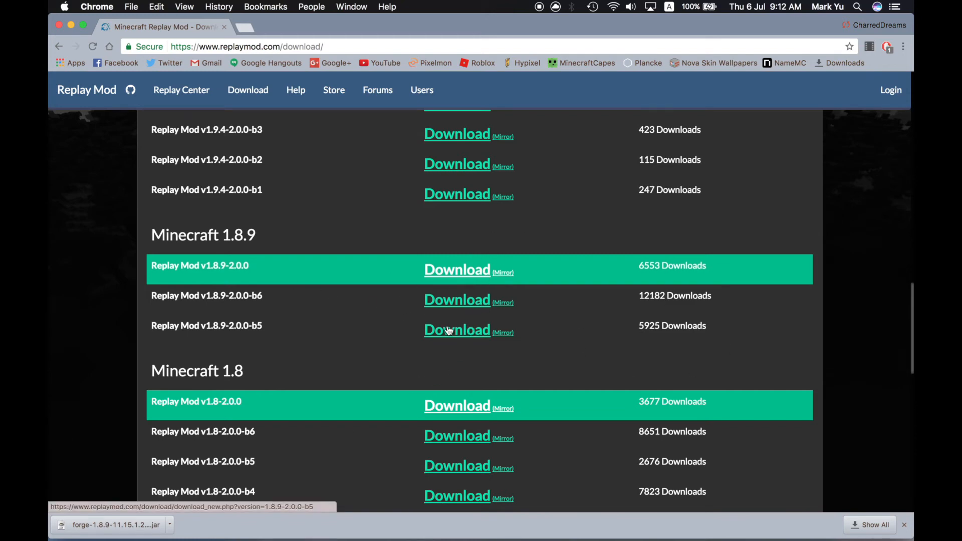
{"action": "mouse_move", "coordinate": [457, 270]}
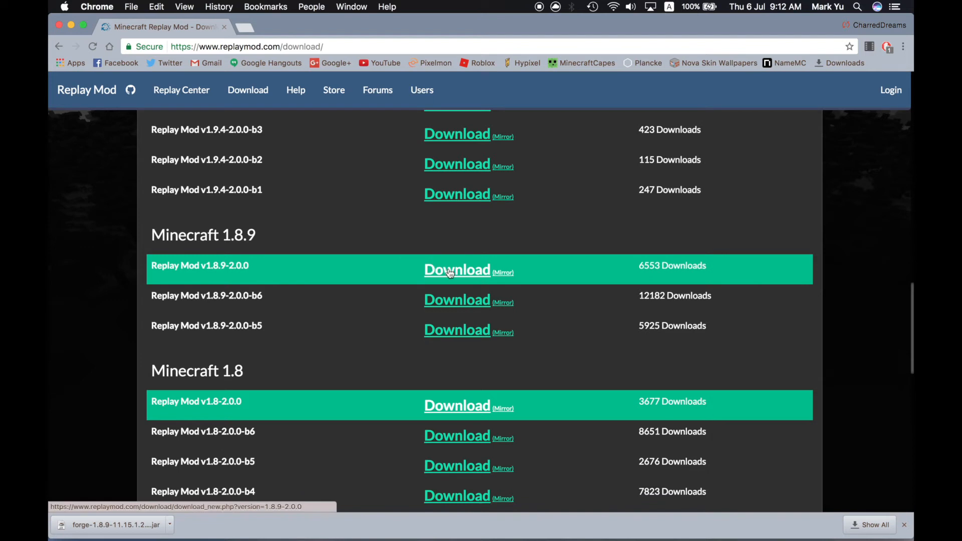
{"action": "scroll", "scroll_direction": "down", "scroll_amount": 3}
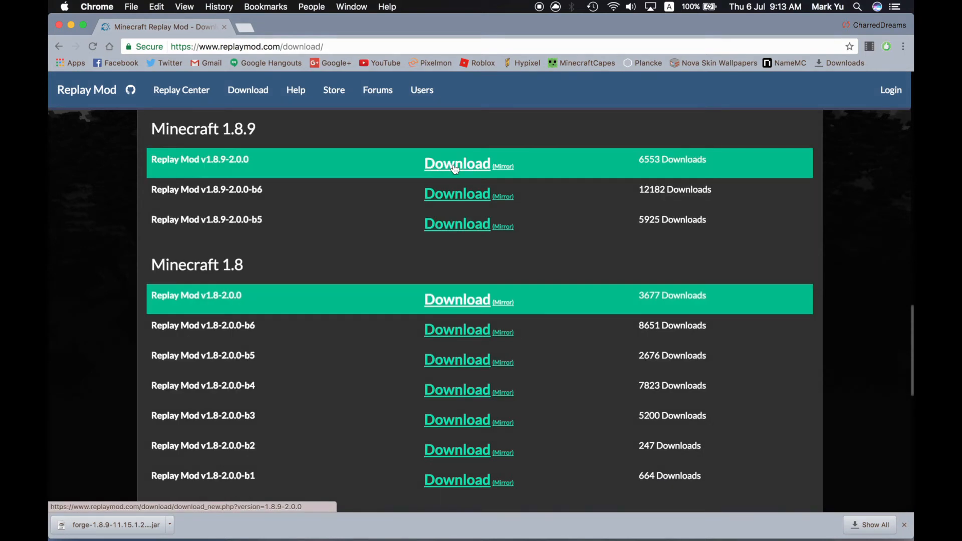
{"action": "mouse_move", "coordinate": [457, 164]}
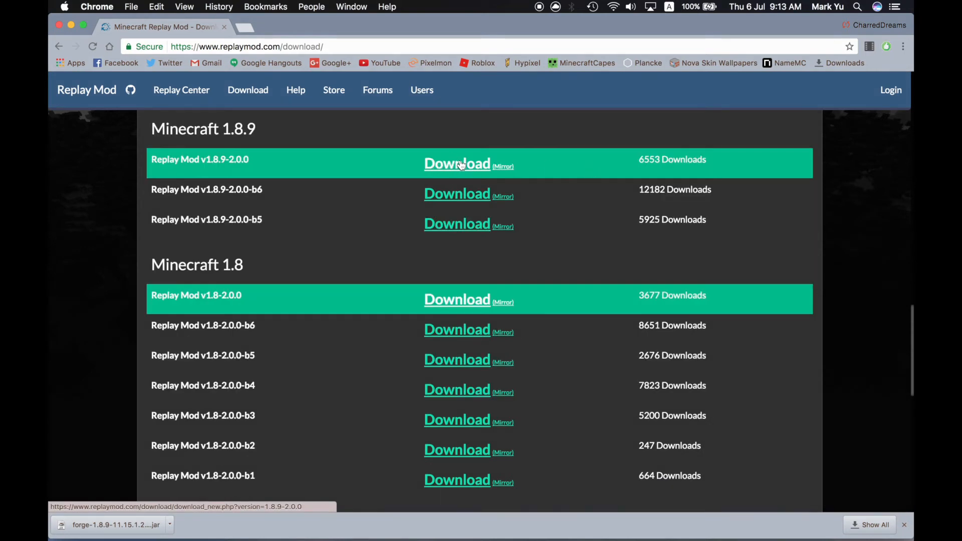
Step: Download Replay Mod v1.8.9-2.0.0, leave the adf.ly ad page and close the pop-up tab
{"action": "left_click", "coordinate": [458, 164]}
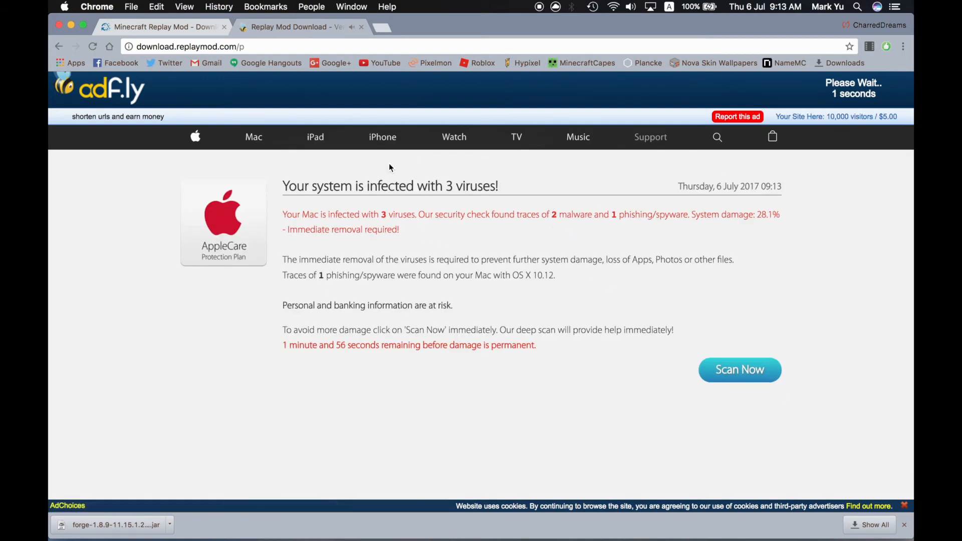
{"action": "mouse_move", "coordinate": [594, 108]}
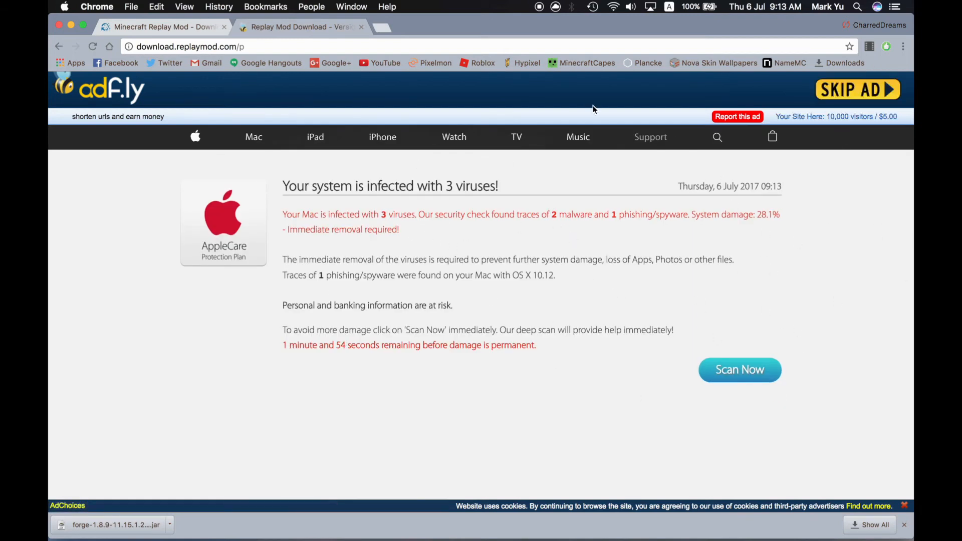
{"action": "mouse_move", "coordinate": [703, 299]}
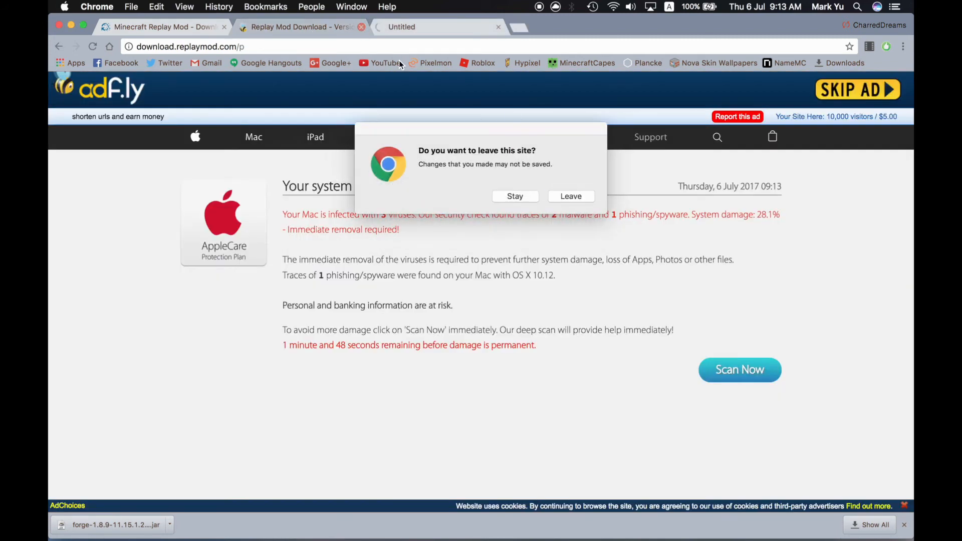
{"action": "left_click", "coordinate": [570, 197]}
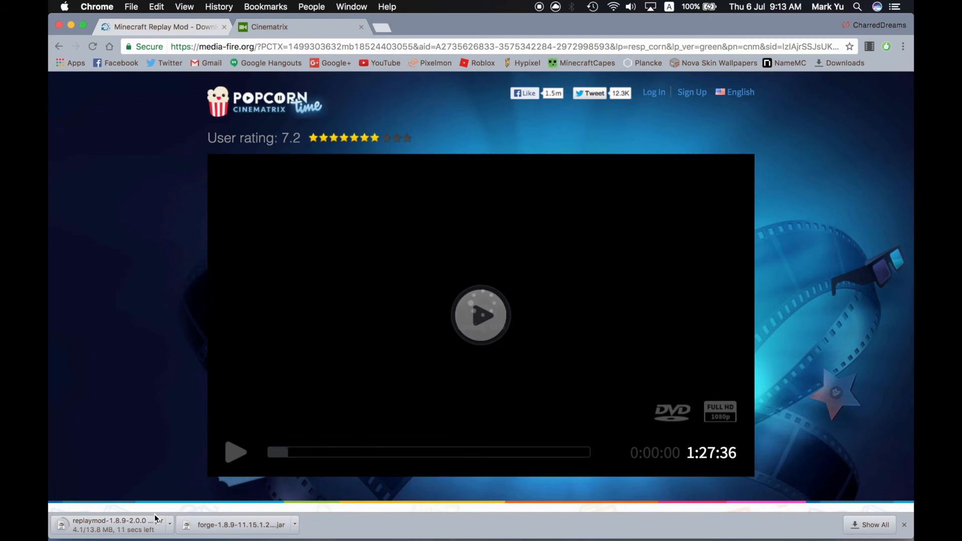
{"action": "left_click", "coordinate": [480, 315]}
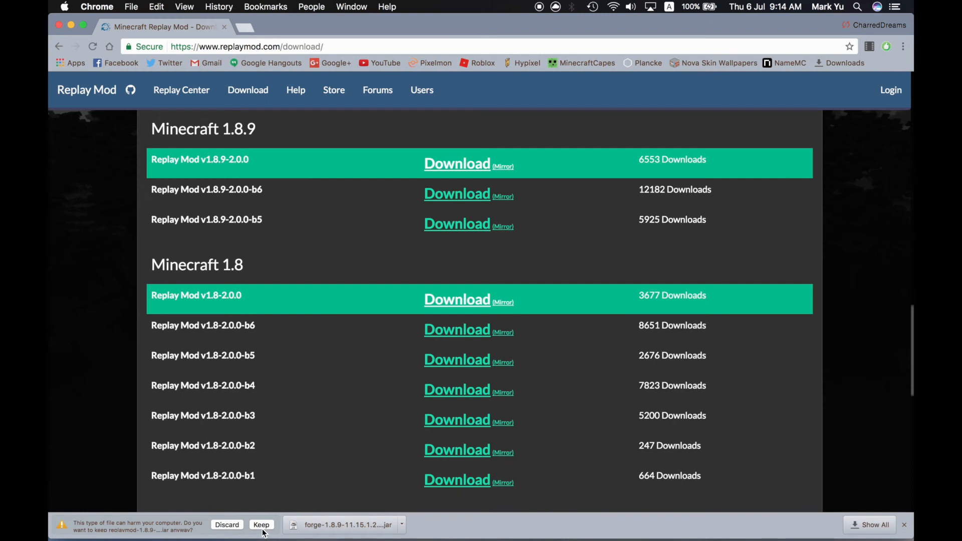
Step: Keep the downloaded Replay Mod 1.8.9-2.0.0 jar despite the warning
{"action": "left_click", "coordinate": [261, 524]}
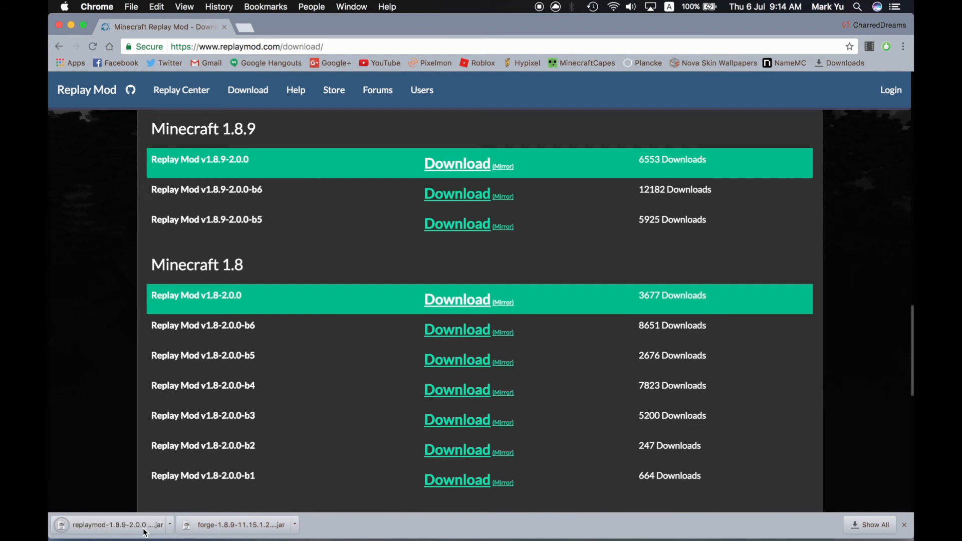
{"action": "mouse_move", "coordinate": [78, 529]}
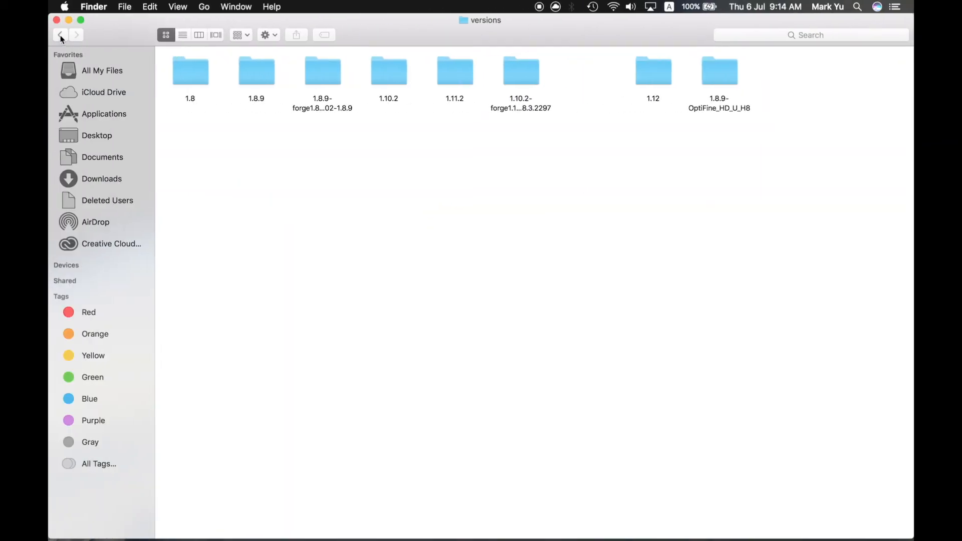
{"action": "mouse_move", "coordinate": [365, 282]}
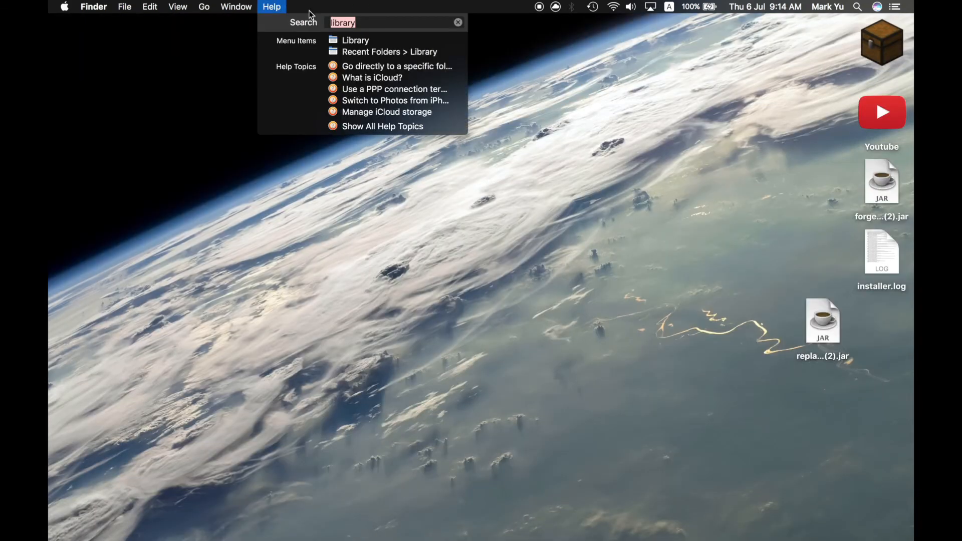
Step: Enter Library and Application Support on the way to the minecraft mods folder
{"action": "left_click", "coordinate": [355, 40]}
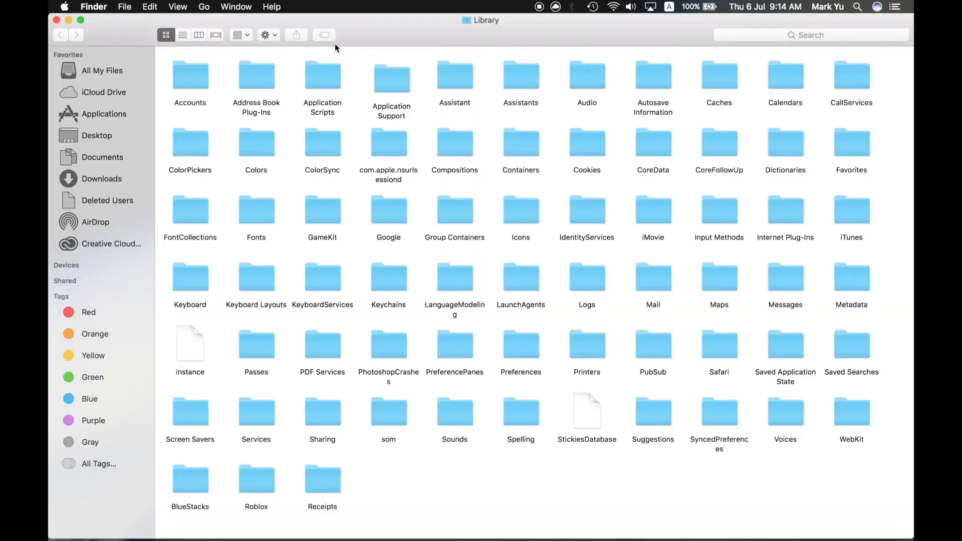
{"action": "left_click", "coordinate": [390, 78]}
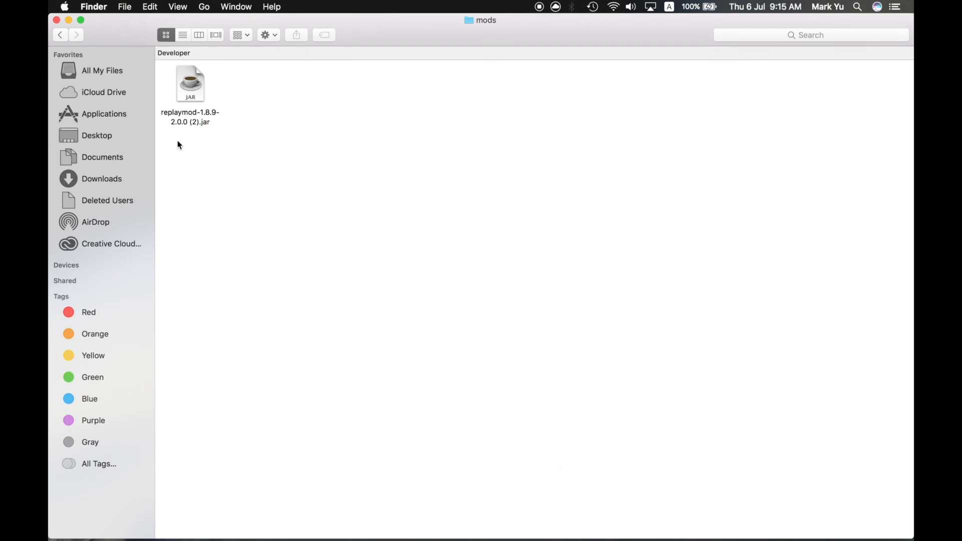
{"action": "mouse_move", "coordinate": [174, 124]}
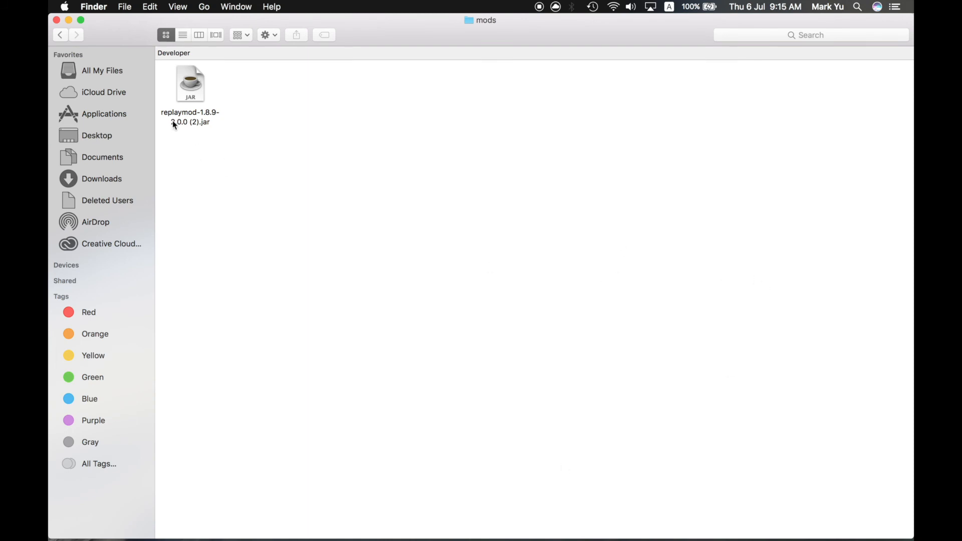
{"action": "mouse_move", "coordinate": [188, 141]}
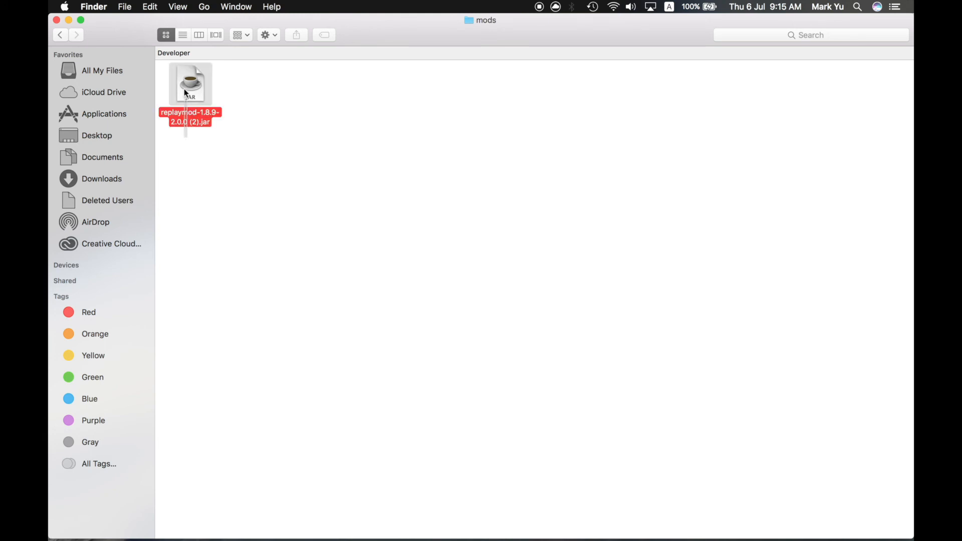
{"action": "mouse_move", "coordinate": [187, 75]}
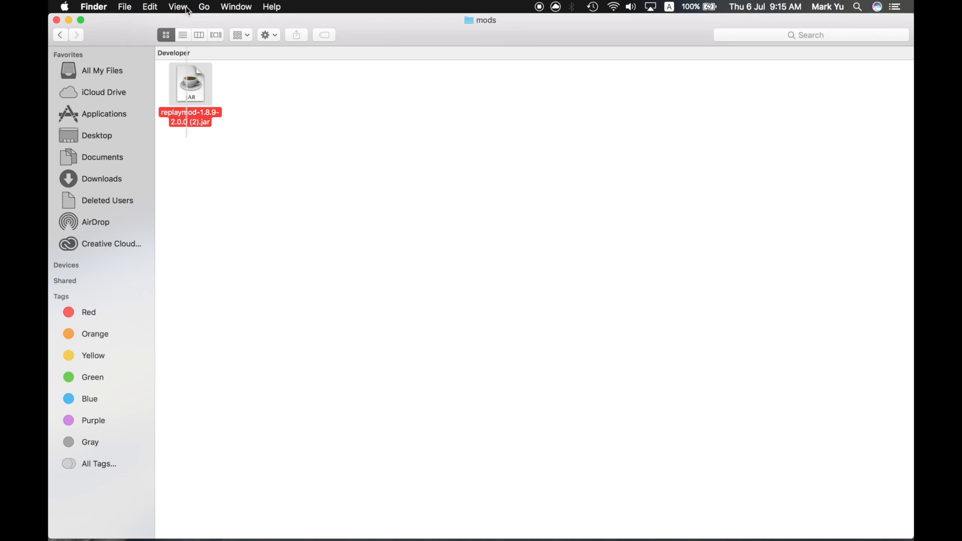
Step: Cancel renaming so replaymod-1.8.9-2.0.0 (2).jar keeps its name
{"action": "left_click", "coordinate": [190, 148]}
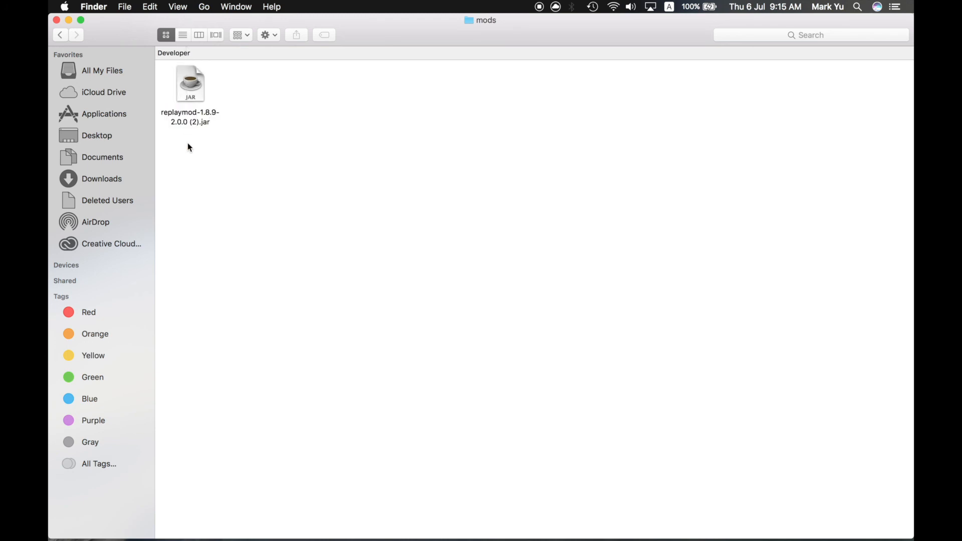
{"action": "mouse_move", "coordinate": [200, 144]}
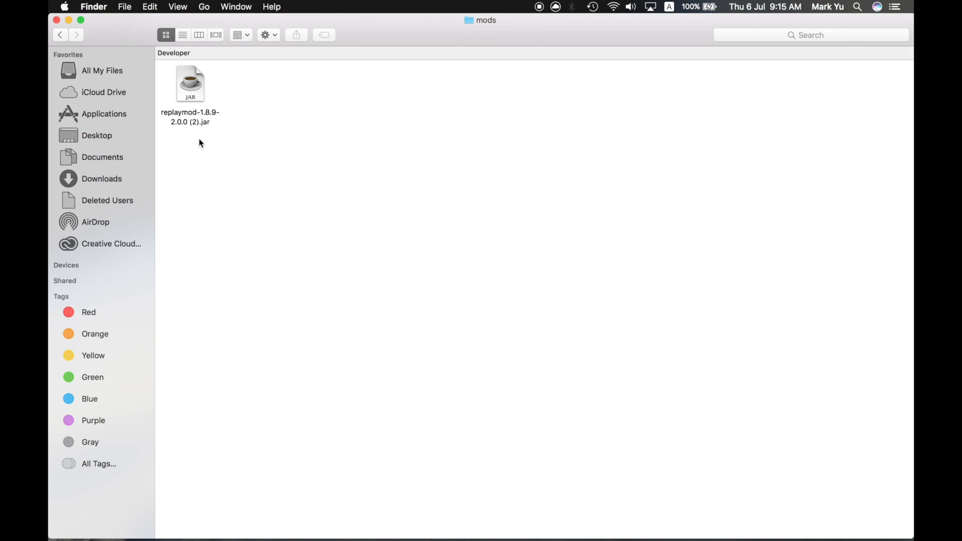
{"action": "mouse_move", "coordinate": [197, 255]}
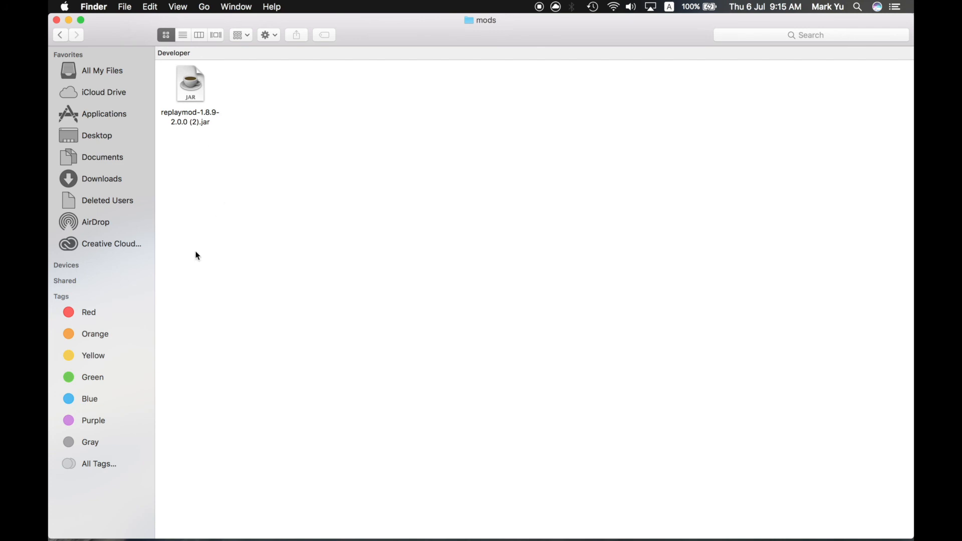
{"action": "mouse_move", "coordinate": [485, 242]}
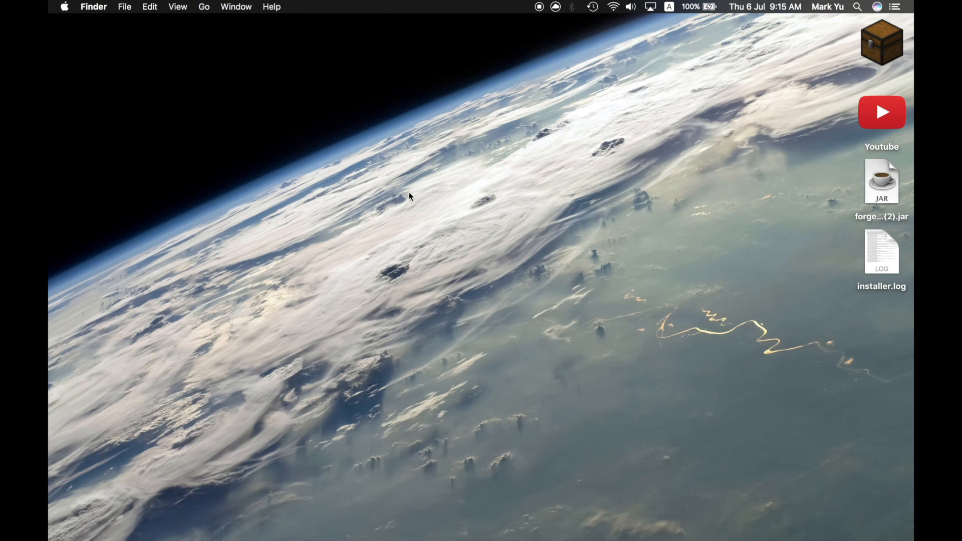
{"action": "mouse_move", "coordinate": [472, 404]}
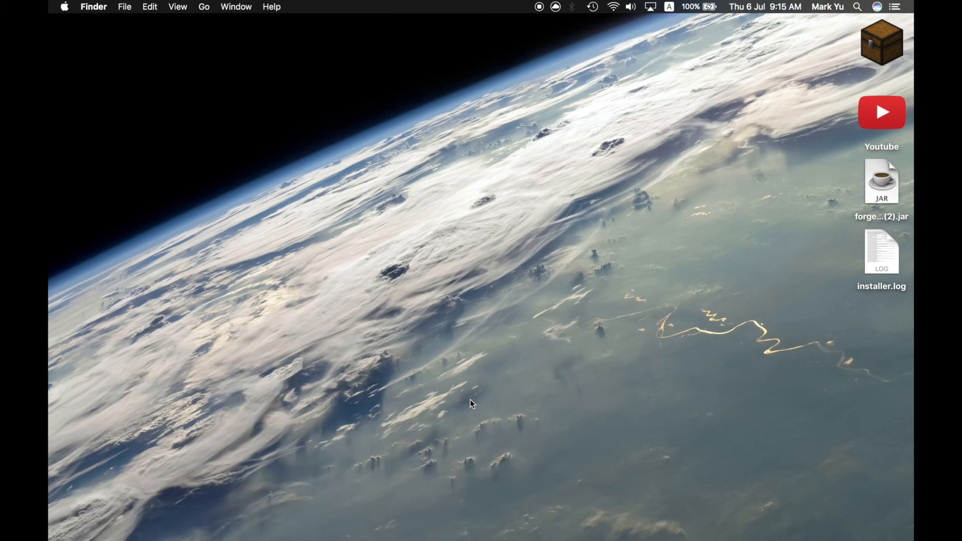
{"action": "mouse_move", "coordinate": [292, 240]}
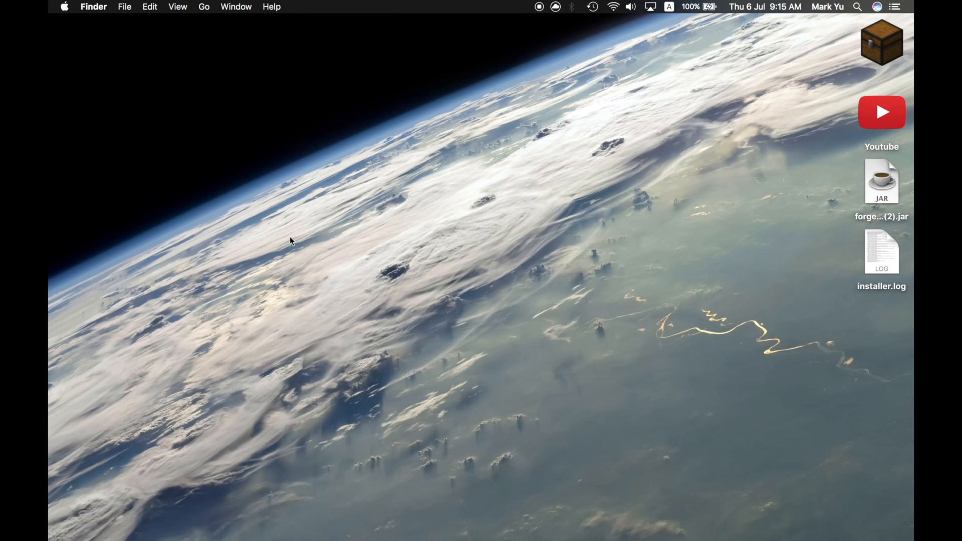
{"action": "mouse_move", "coordinate": [798, 198]}
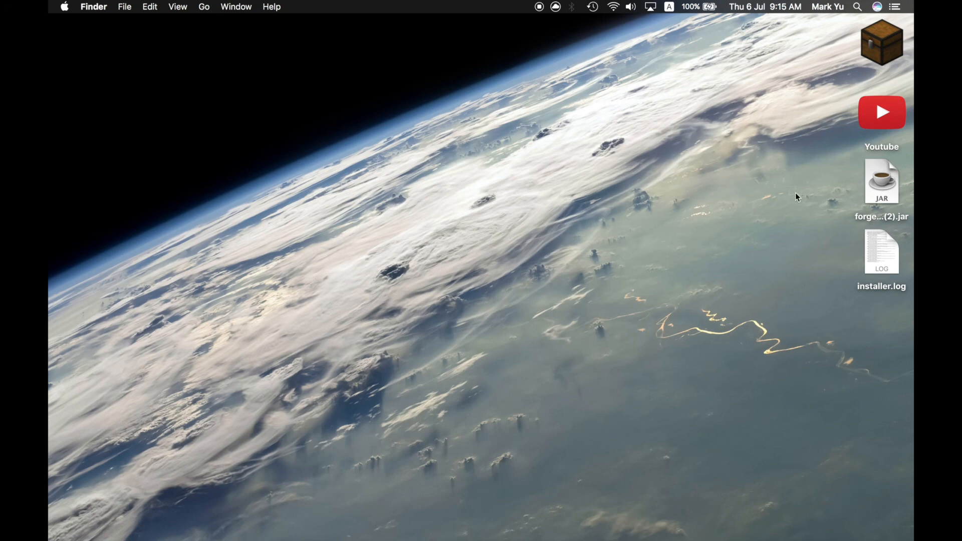
{"action": "mouse_move", "coordinate": [798, 197]}
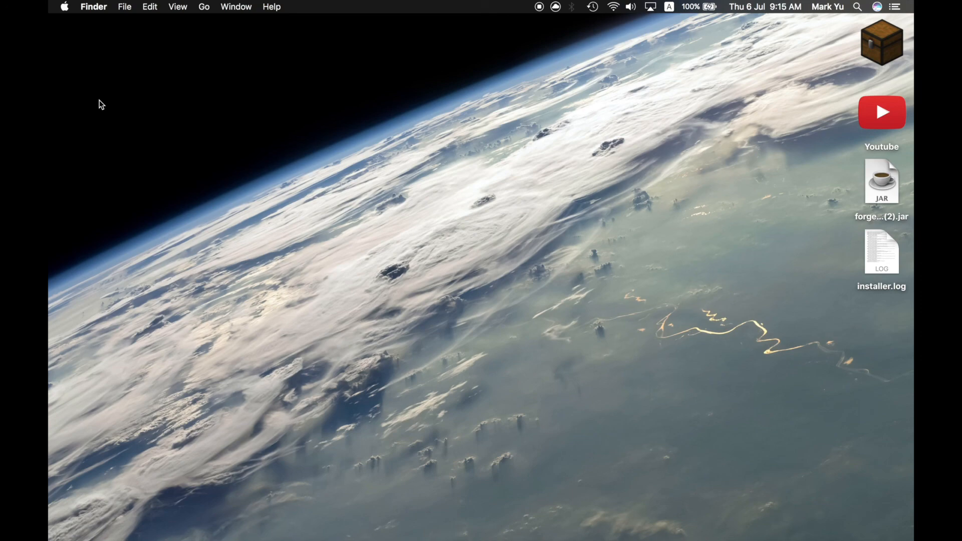
{"action": "mouse_move", "coordinate": [412, 253]}
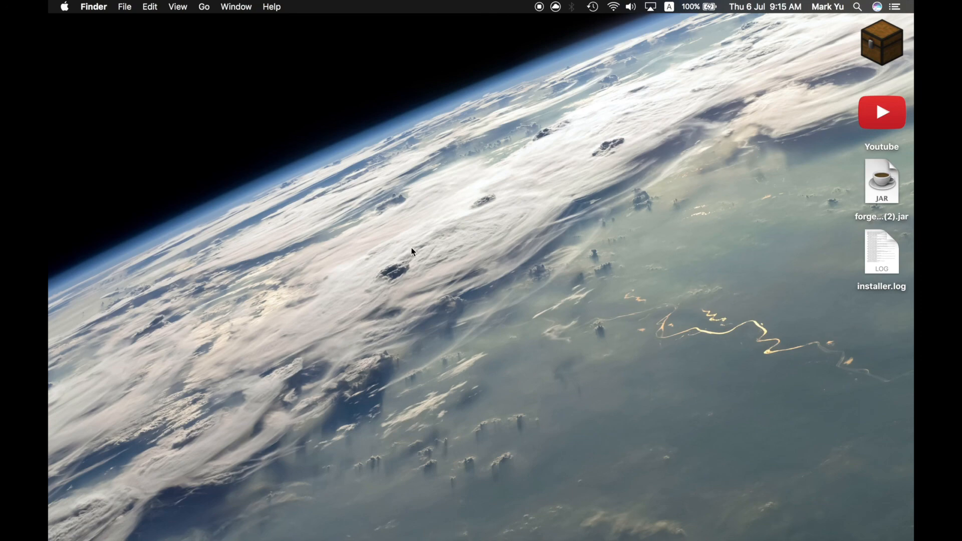